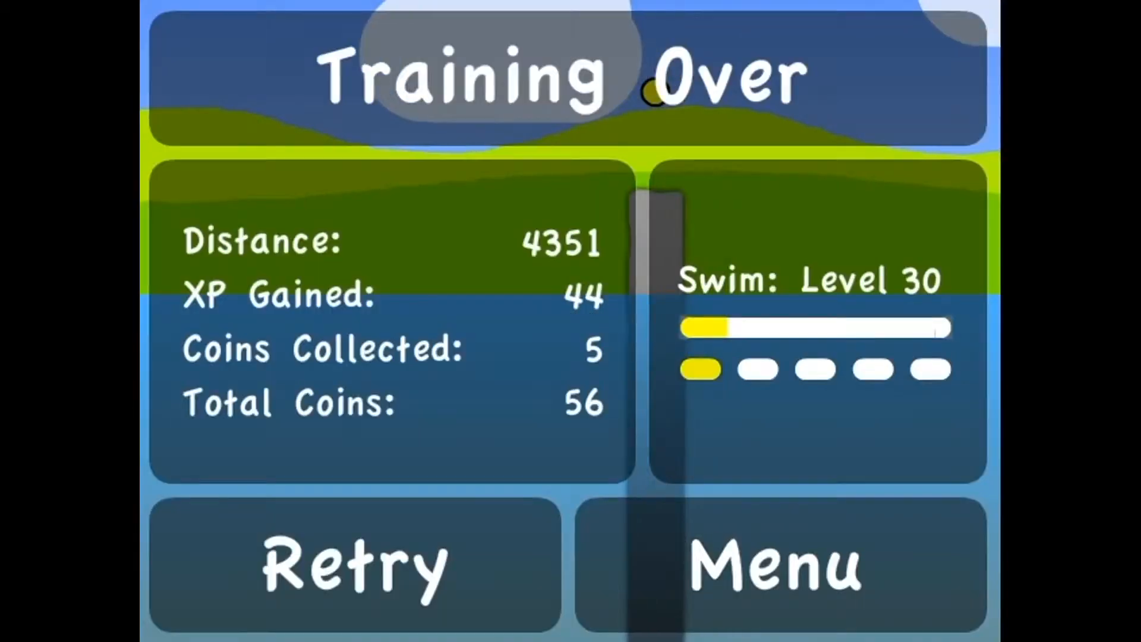
Step: Run a climbing training session from the menu, reaching climb level 22 and 59 coins
{"action": "left_click", "coordinate": [779, 564]}
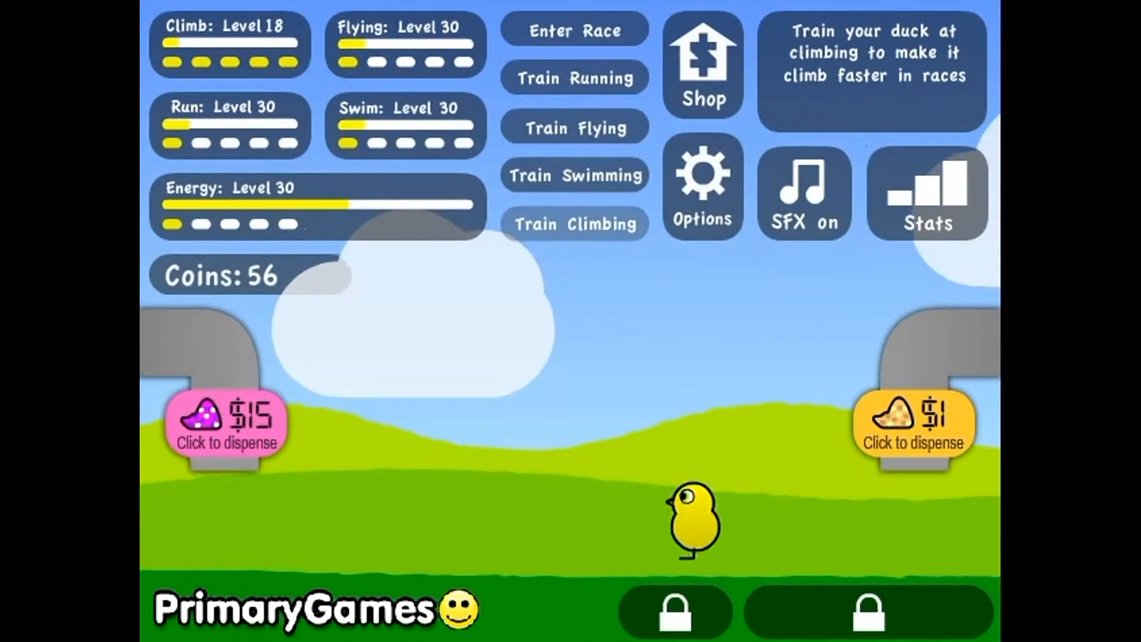
{"action": "left_click", "coordinate": [574, 224]}
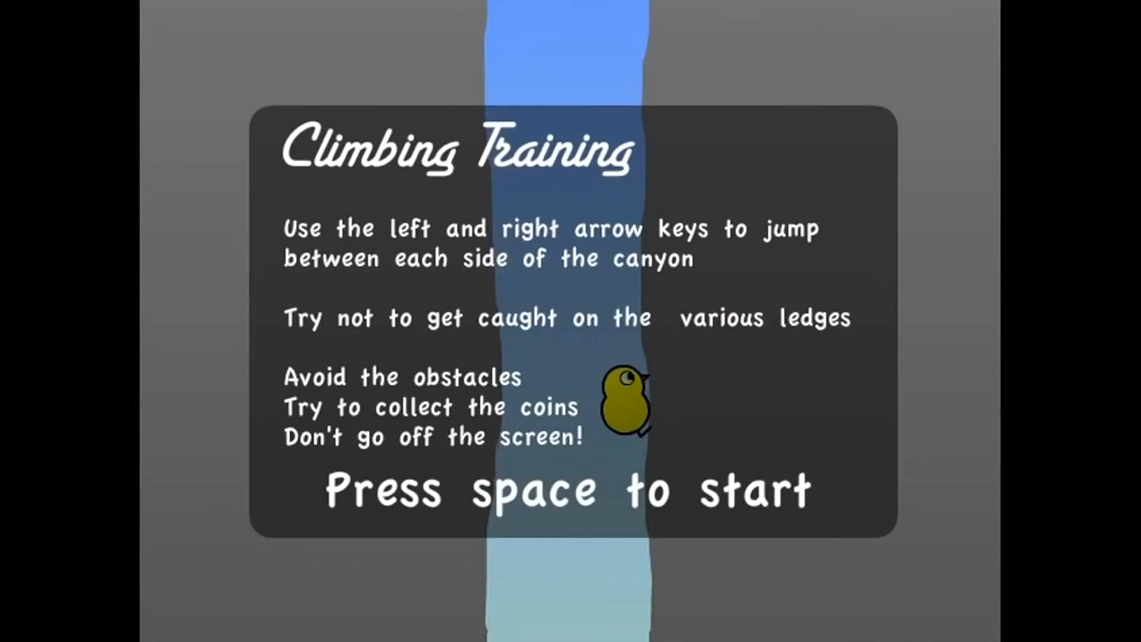
{"action": "key", "text": "space"}
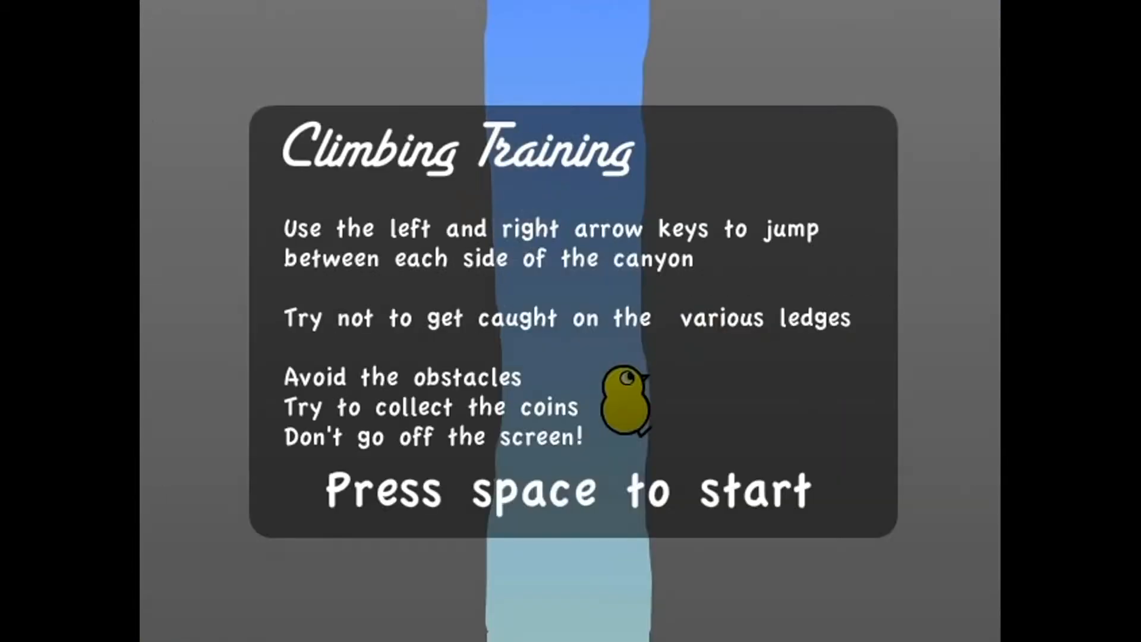
{"action": "key", "text": "space"}
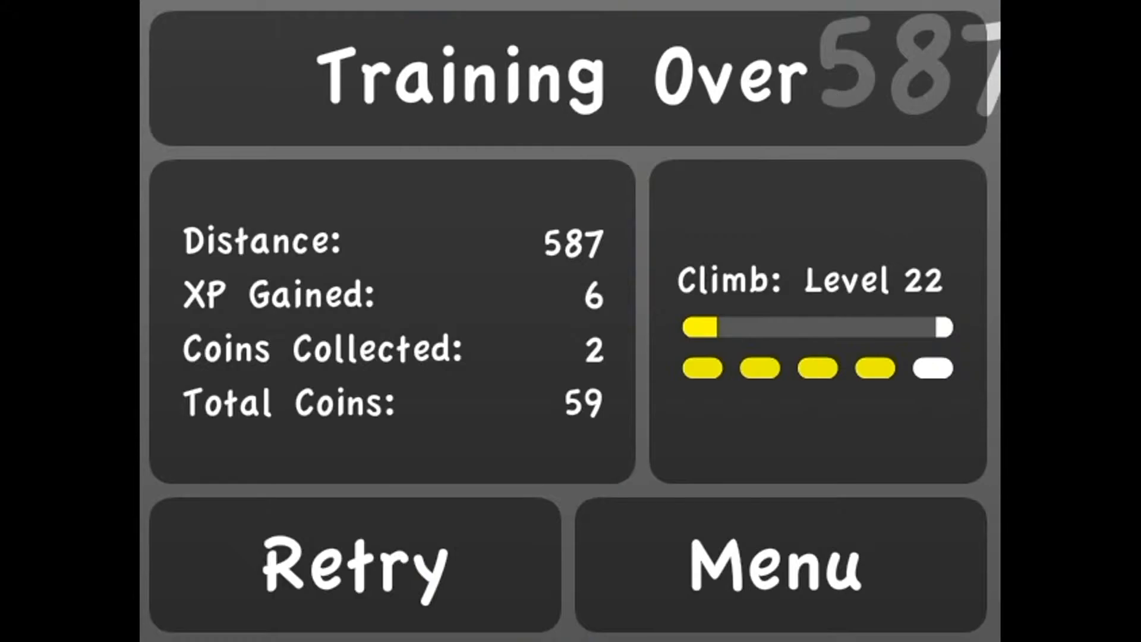
Step: Retry climbing until Climb hits level 30, then go home with 75 coins
{"action": "left_click", "coordinate": [355, 565]}
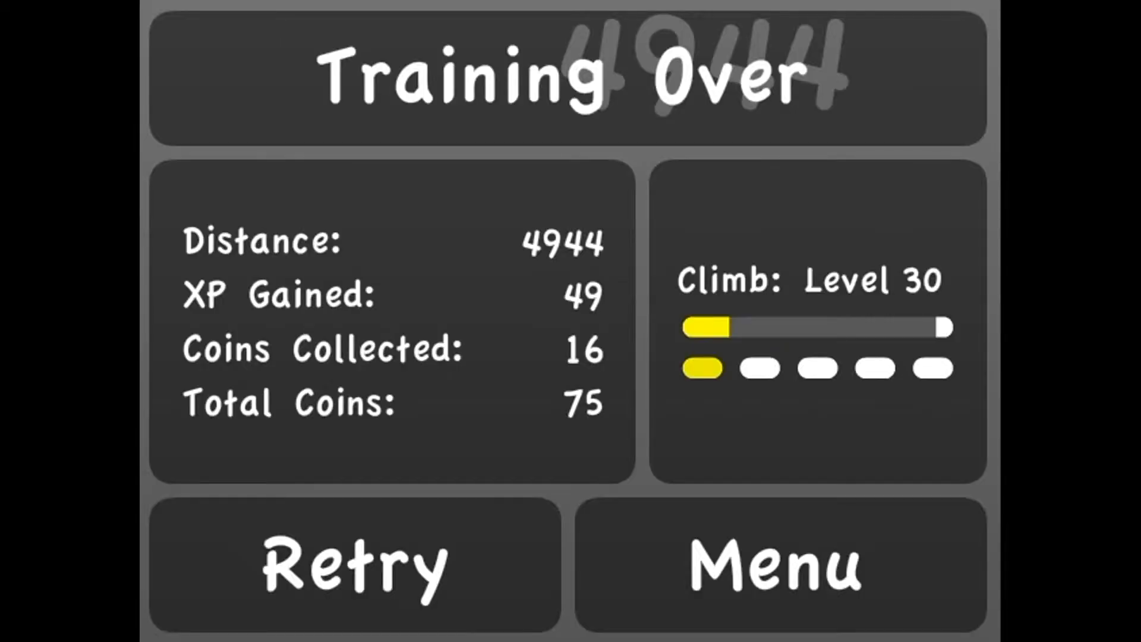
{"action": "left_click", "coordinate": [781, 566]}
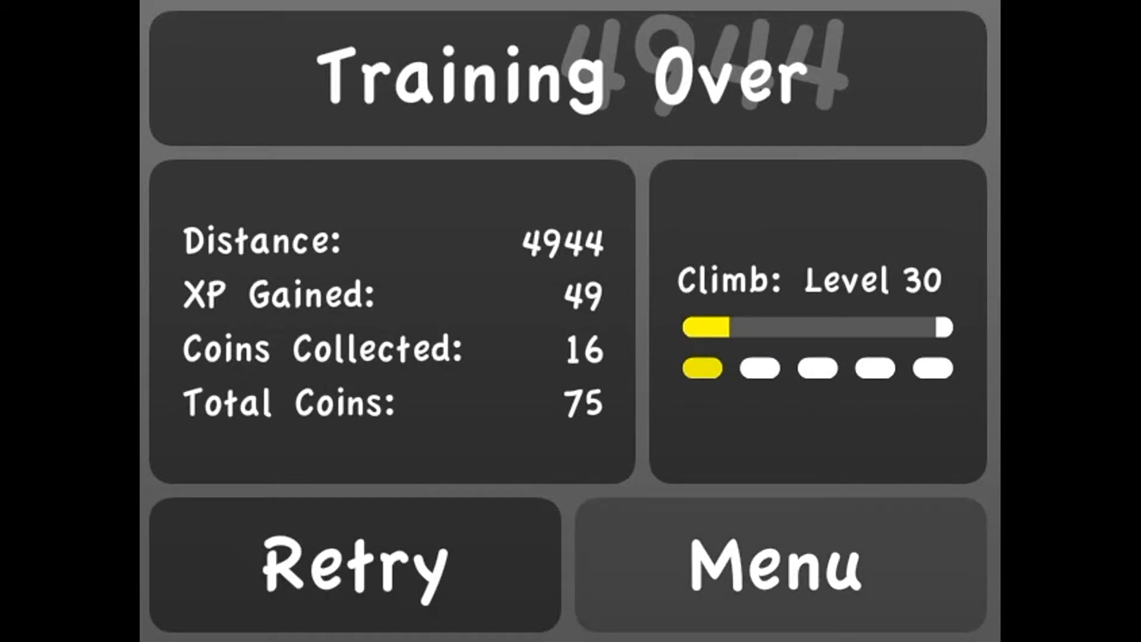
{"action": "left_click", "coordinate": [779, 564]}
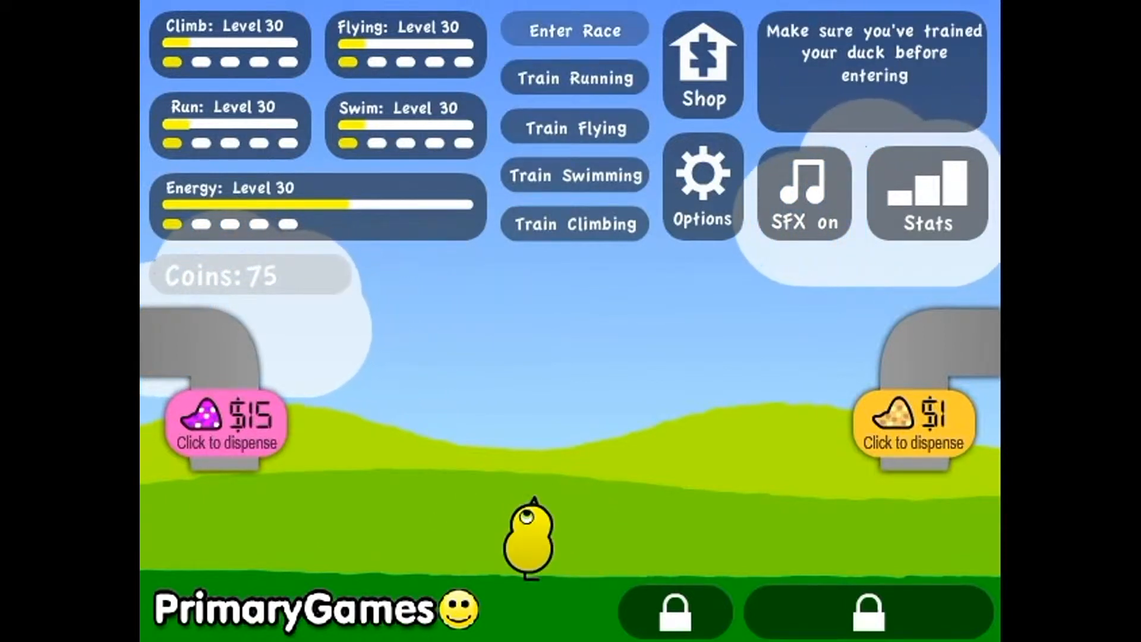
Step: Buy the +10 max level upgrade in the shop, raising the cap to 40
{"action": "left_click", "coordinate": [701, 65]}
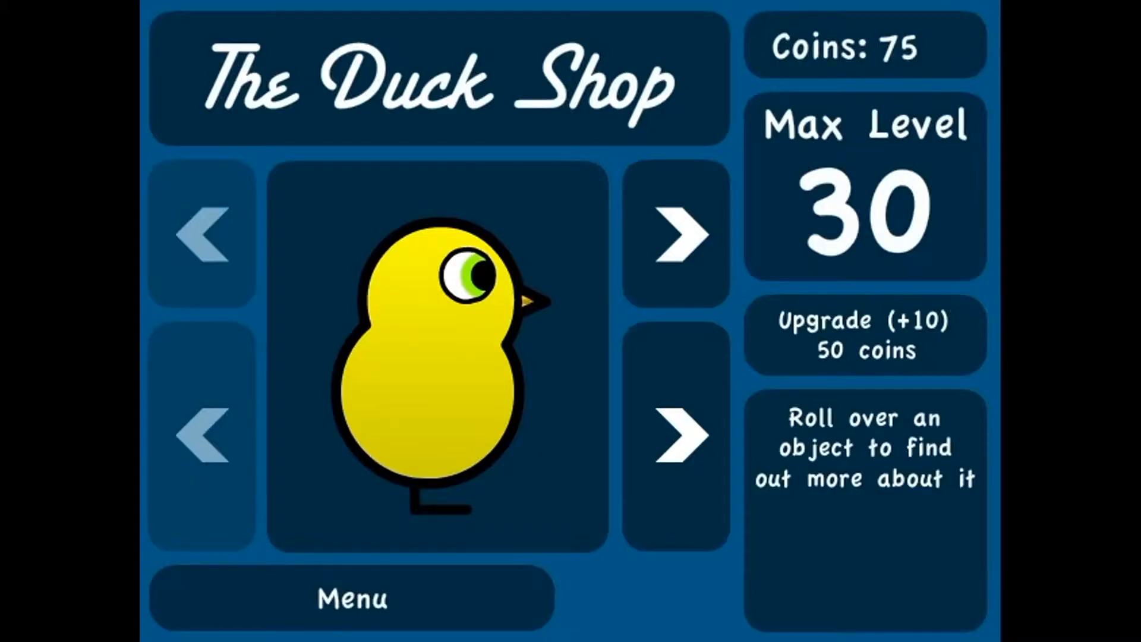
{"action": "left_click", "coordinate": [866, 334]}
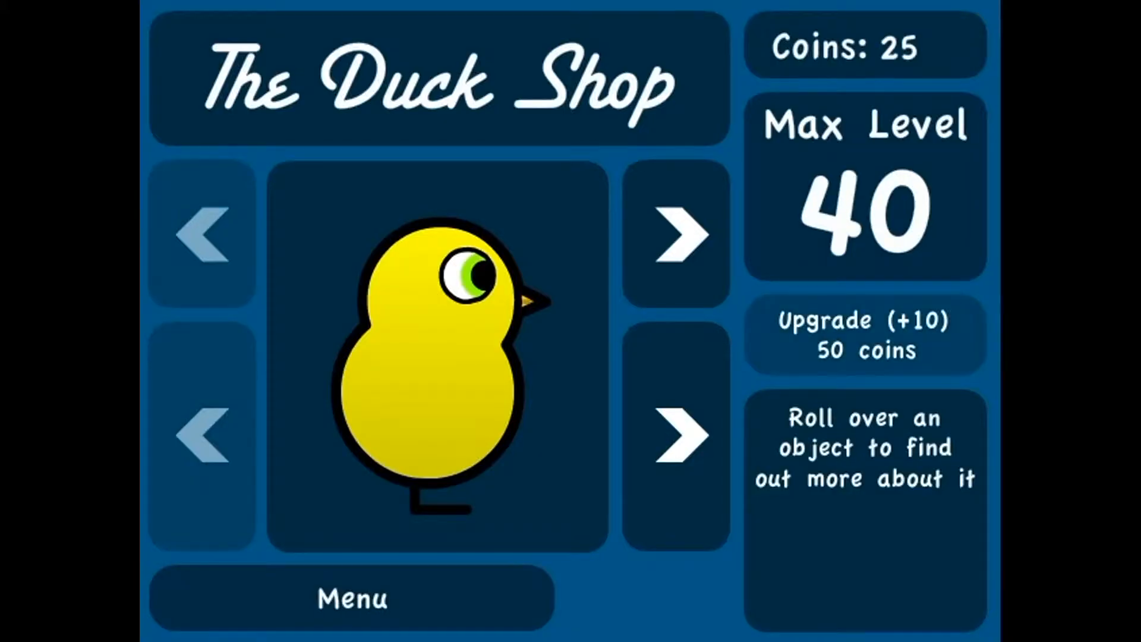
{"action": "left_click", "coordinate": [351, 599]}
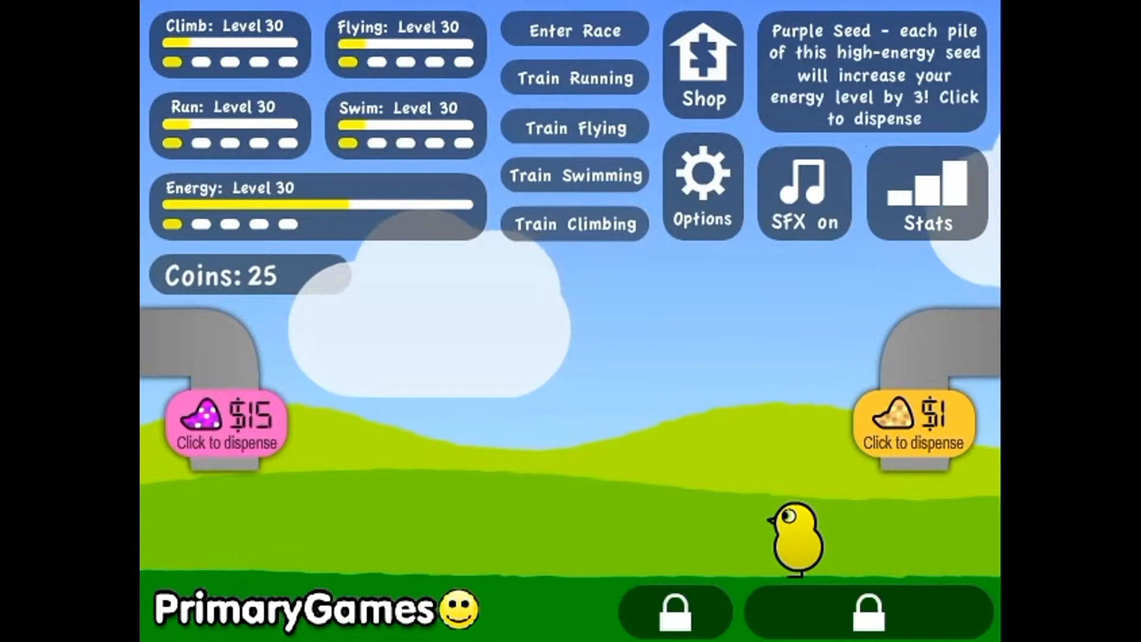
Step: Feed purple and plain seed to lift energy to level 37, then enter the race selection
{"action": "left_click", "coordinate": [226, 426]}
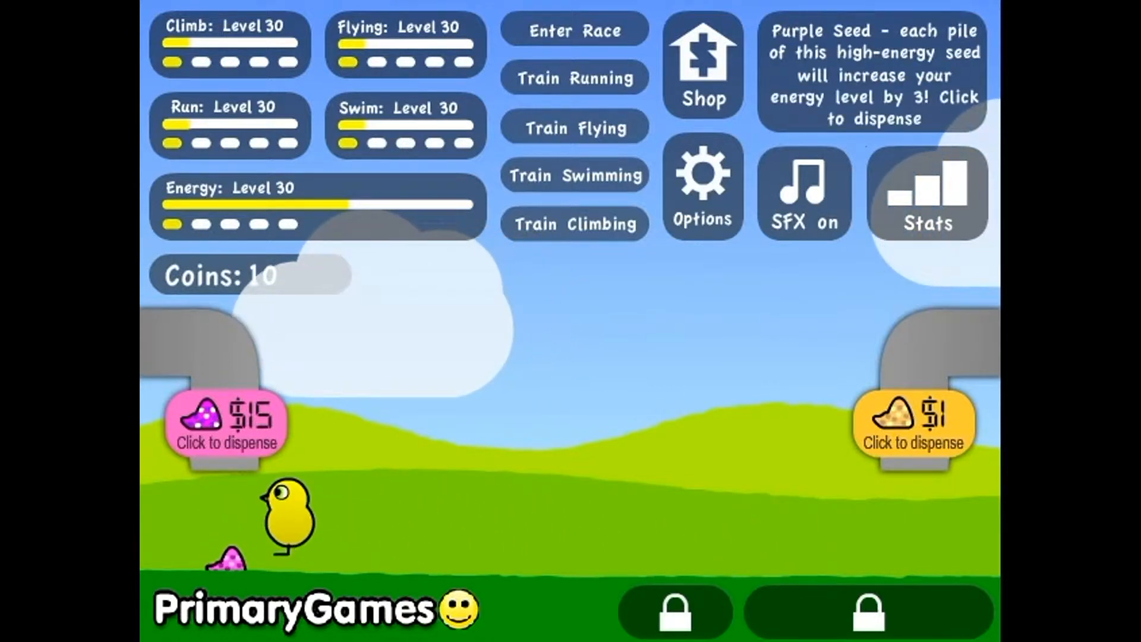
{"action": "left_click", "coordinate": [913, 426]}
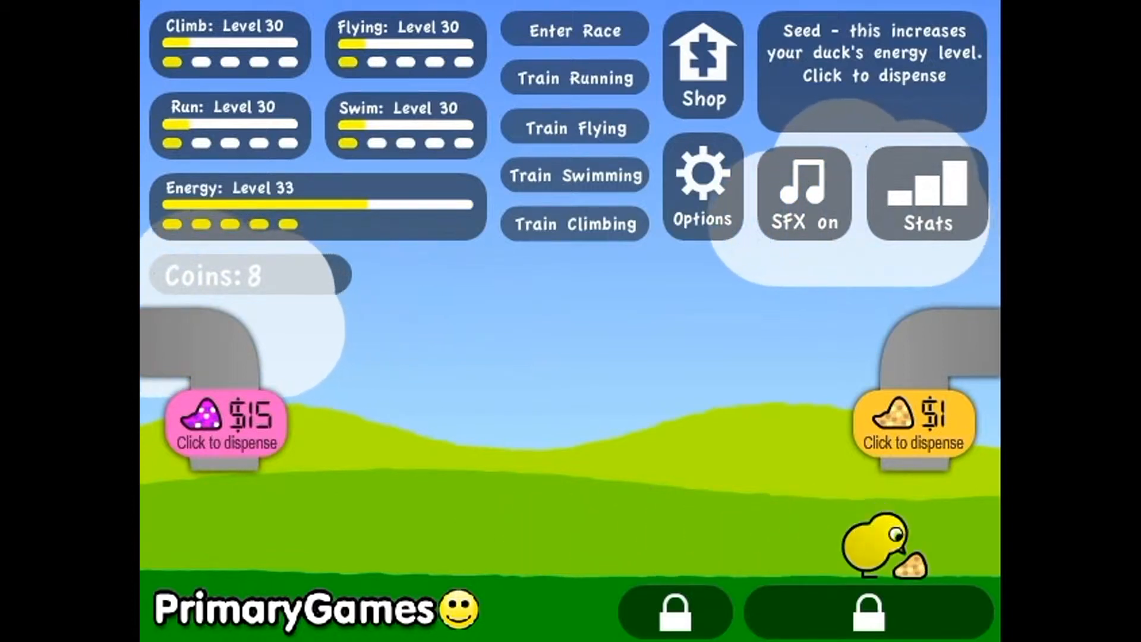
{"action": "left_click", "coordinate": [914, 426]}
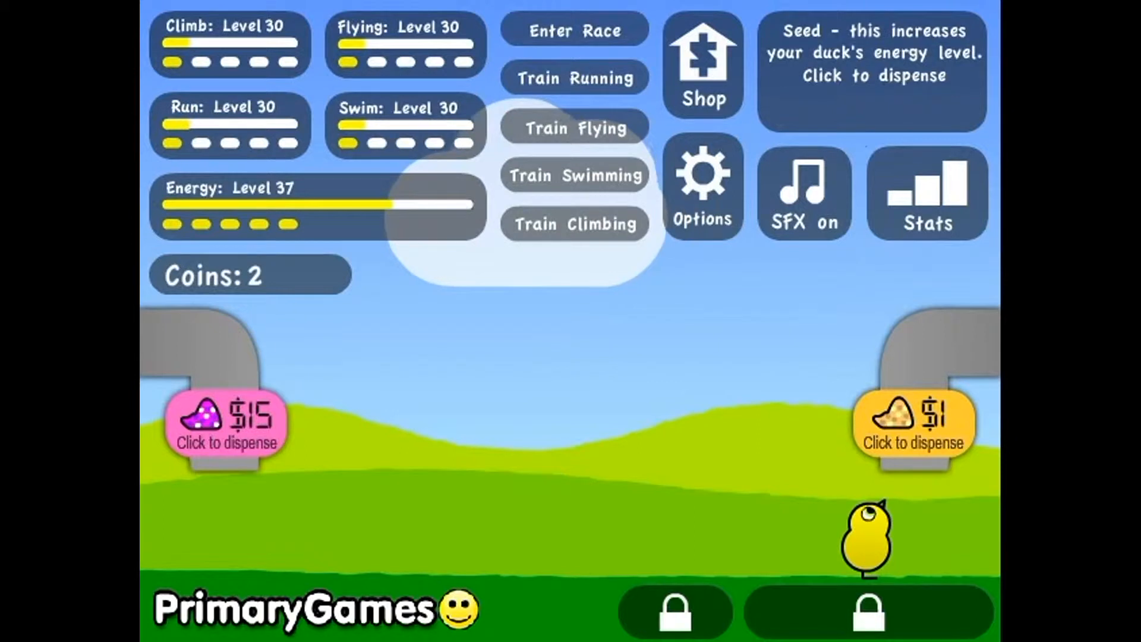
{"action": "left_click", "coordinate": [913, 430]}
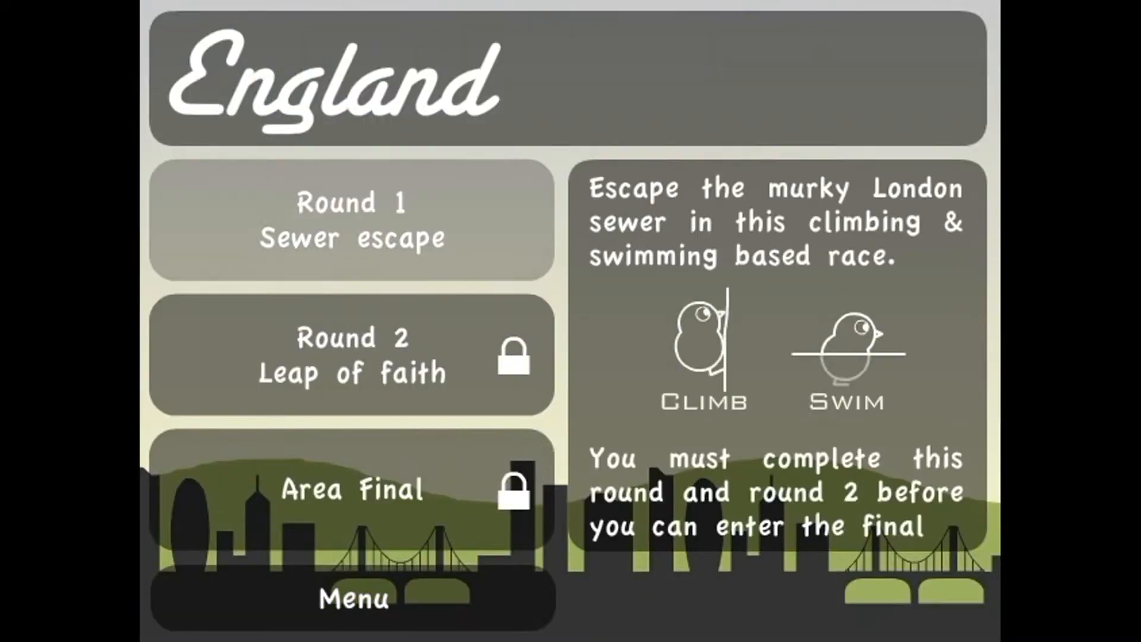
Step: Win England's Sewer Escape for 50 coins, then race England again and place 3rd
{"action": "left_click", "coordinate": [351, 220]}
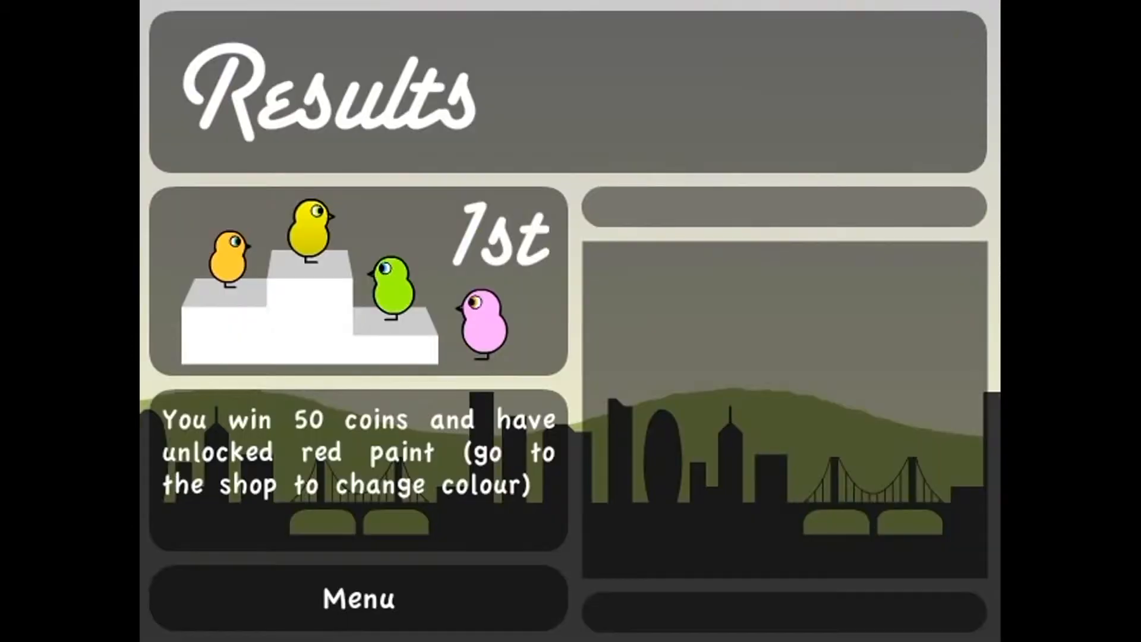
{"action": "left_click", "coordinate": [358, 600]}
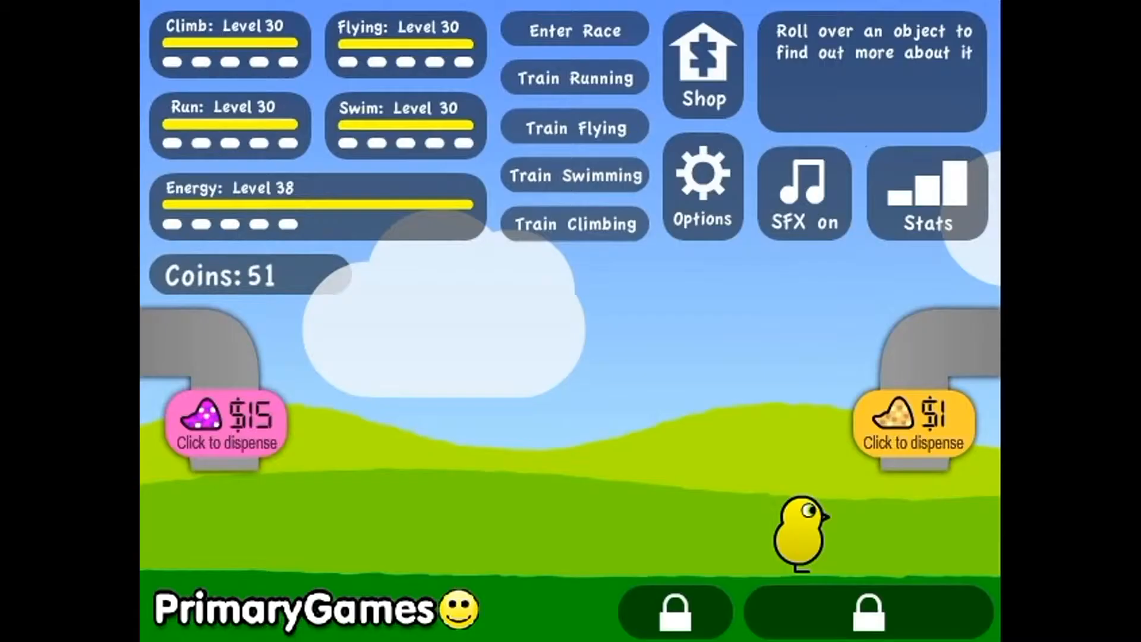
{"action": "left_click", "coordinate": [573, 29]}
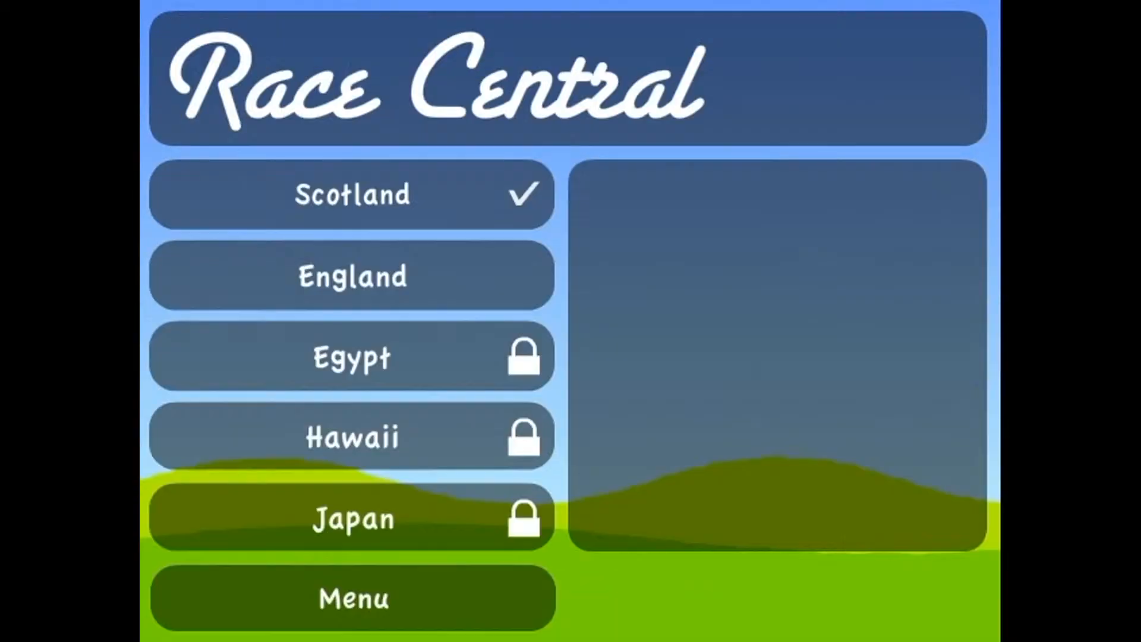
{"action": "left_click", "coordinate": [352, 194]}
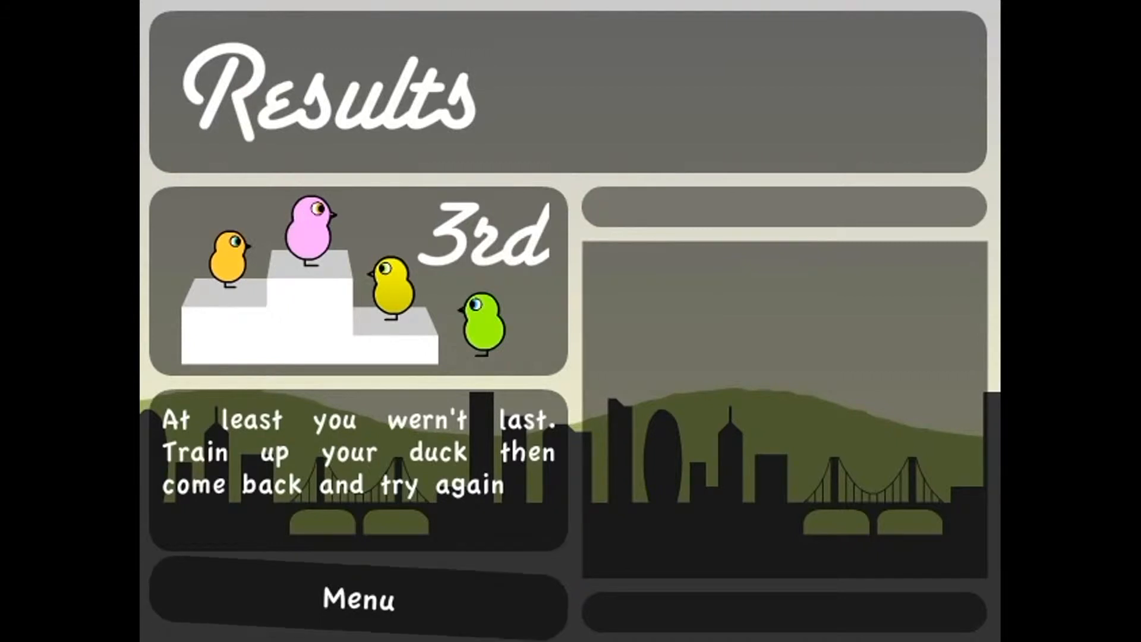
{"action": "left_click", "coordinate": [357, 599]}
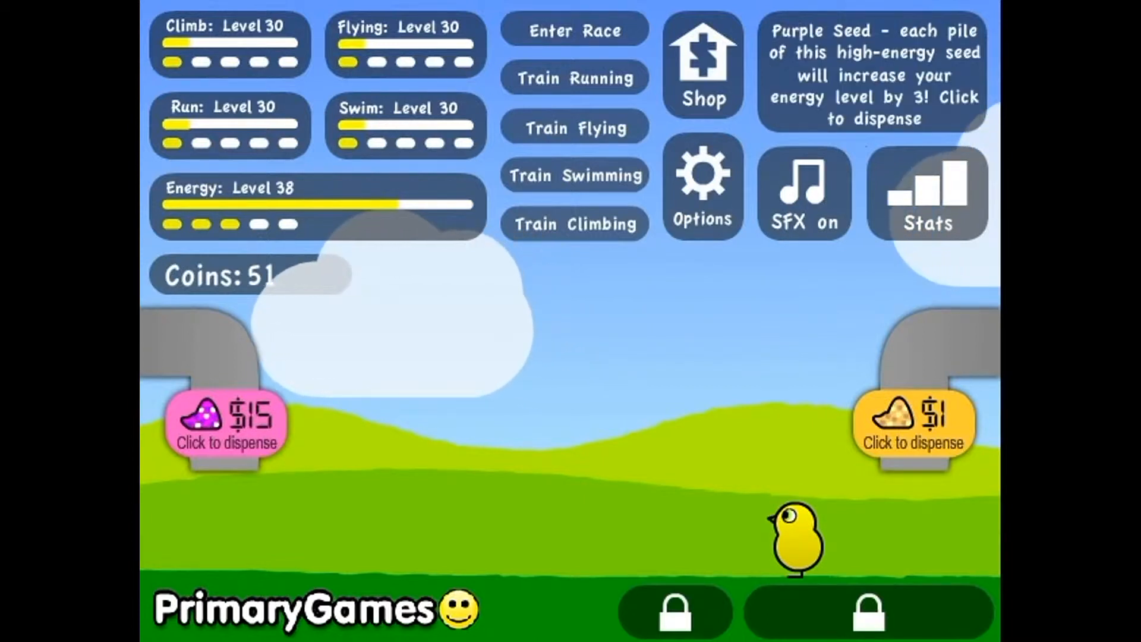
Step: Try feeding purple seed at the energy cap, then start a running training session
{"action": "left_click", "coordinate": [226, 422]}
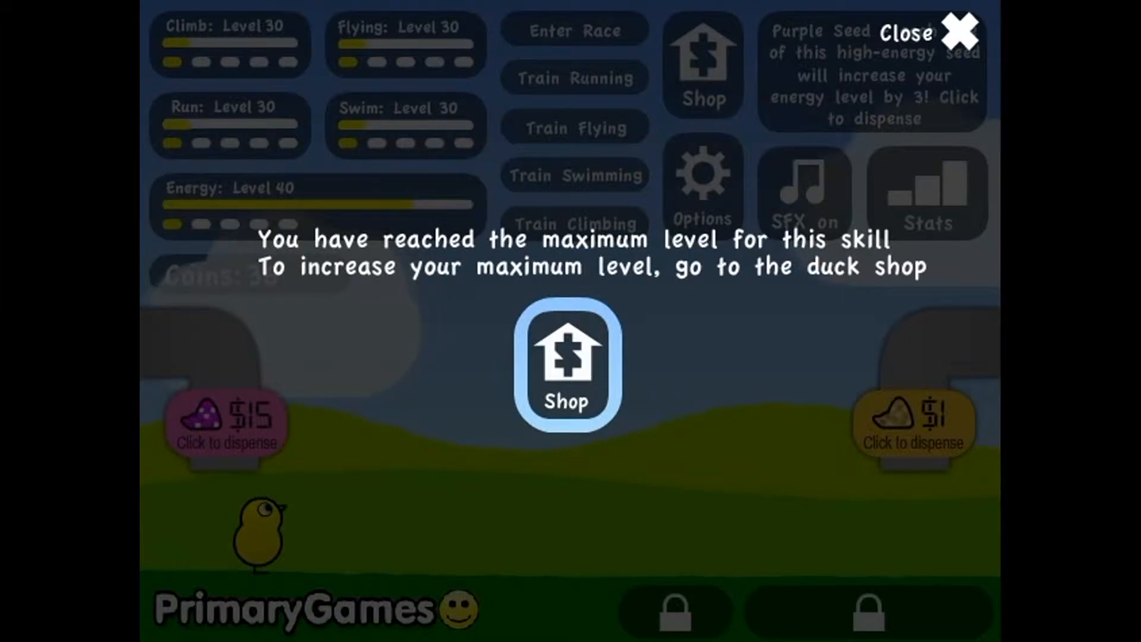
{"action": "left_click", "coordinate": [957, 32]}
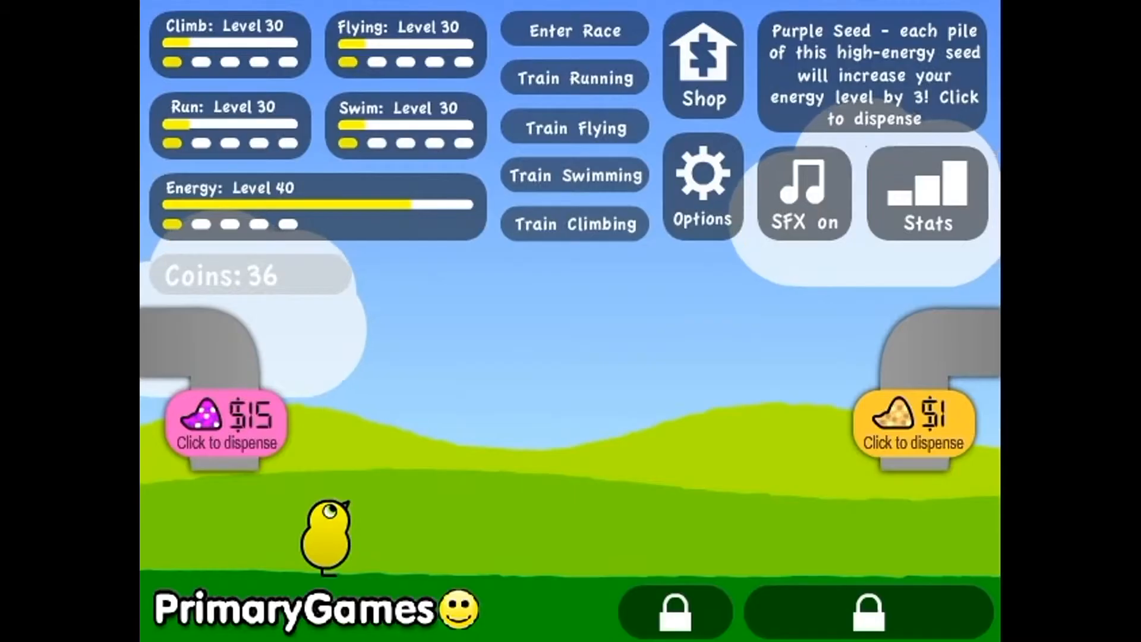
{"action": "left_click", "coordinate": [574, 30]}
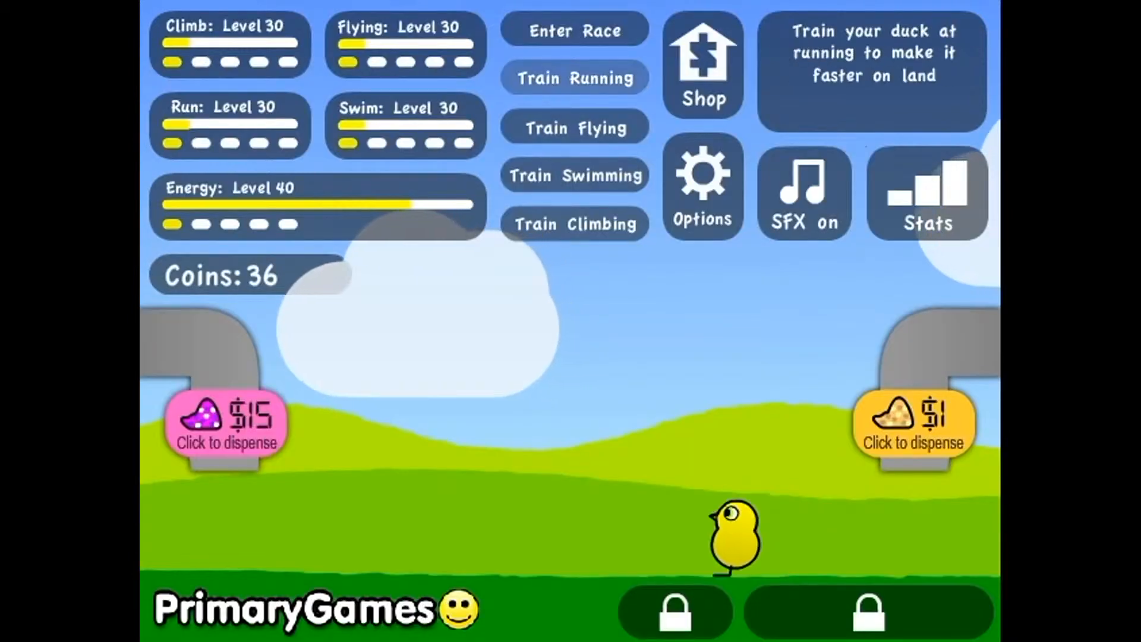
{"action": "left_click", "coordinate": [575, 78]}
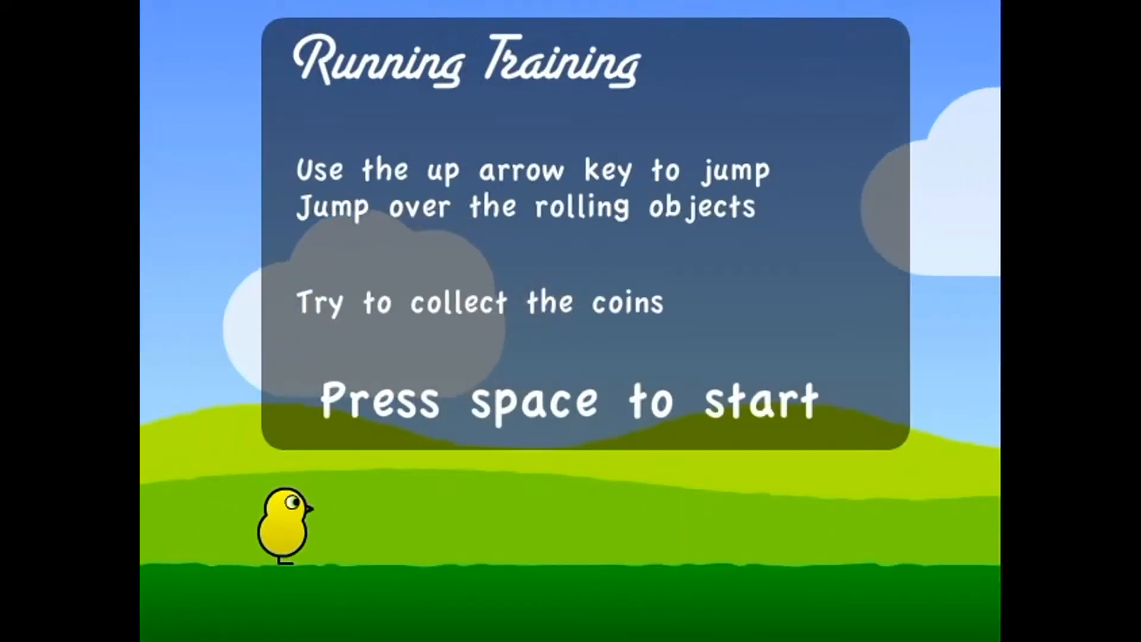
{"action": "key", "text": "space"}
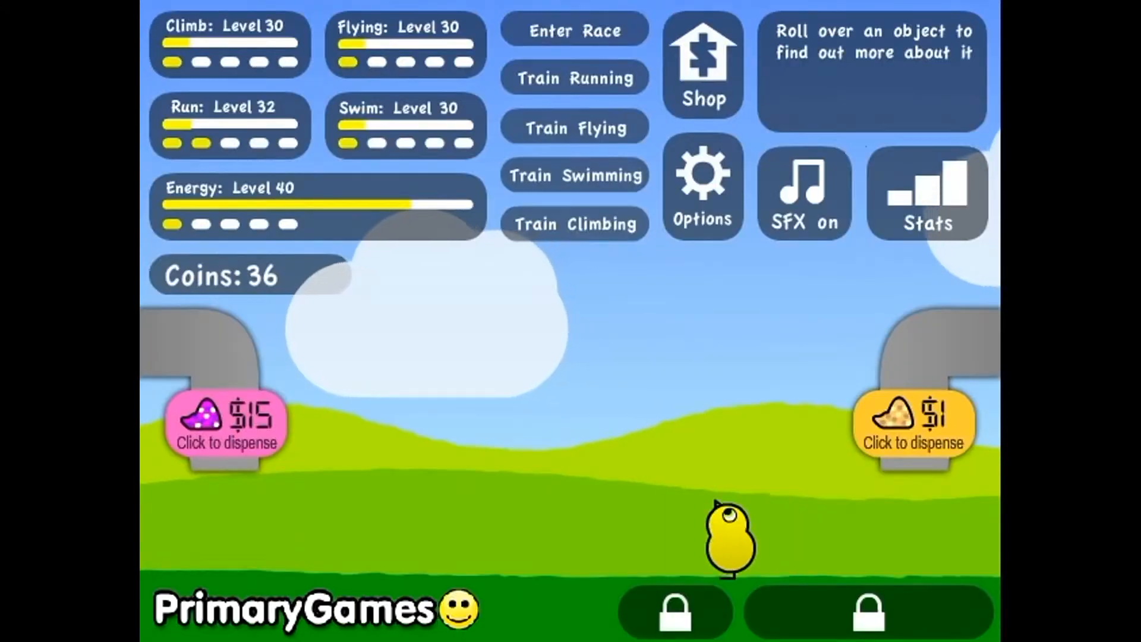
Step: Skip the unaffordable shop upgrade and train running to 35 and flying to 34
{"action": "left_click", "coordinate": [700, 66]}
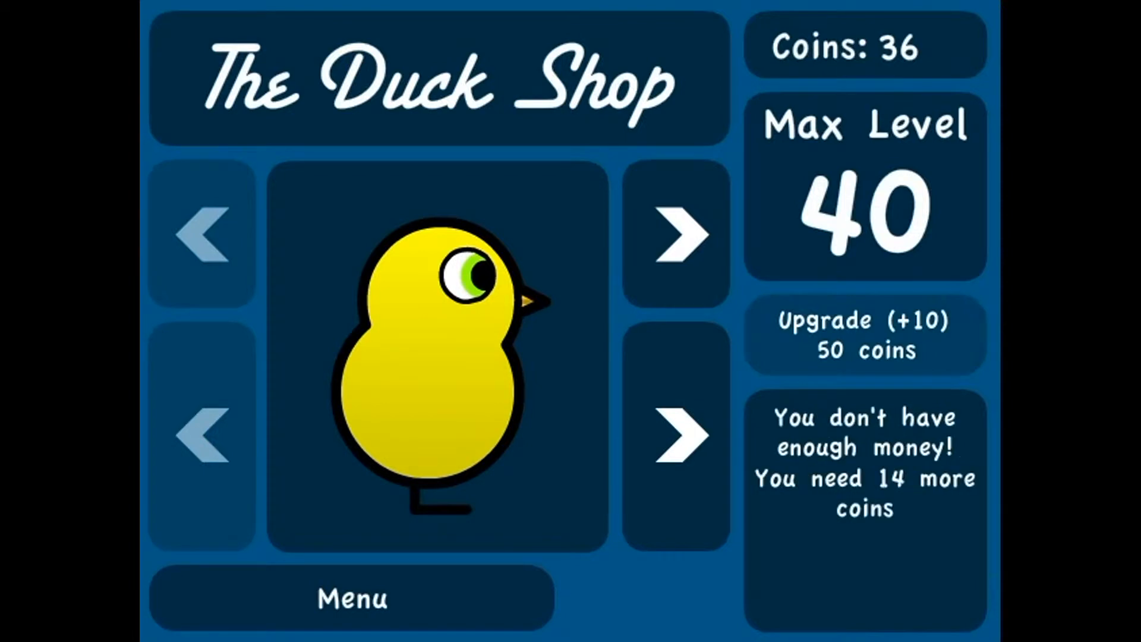
{"action": "left_click", "coordinate": [351, 598]}
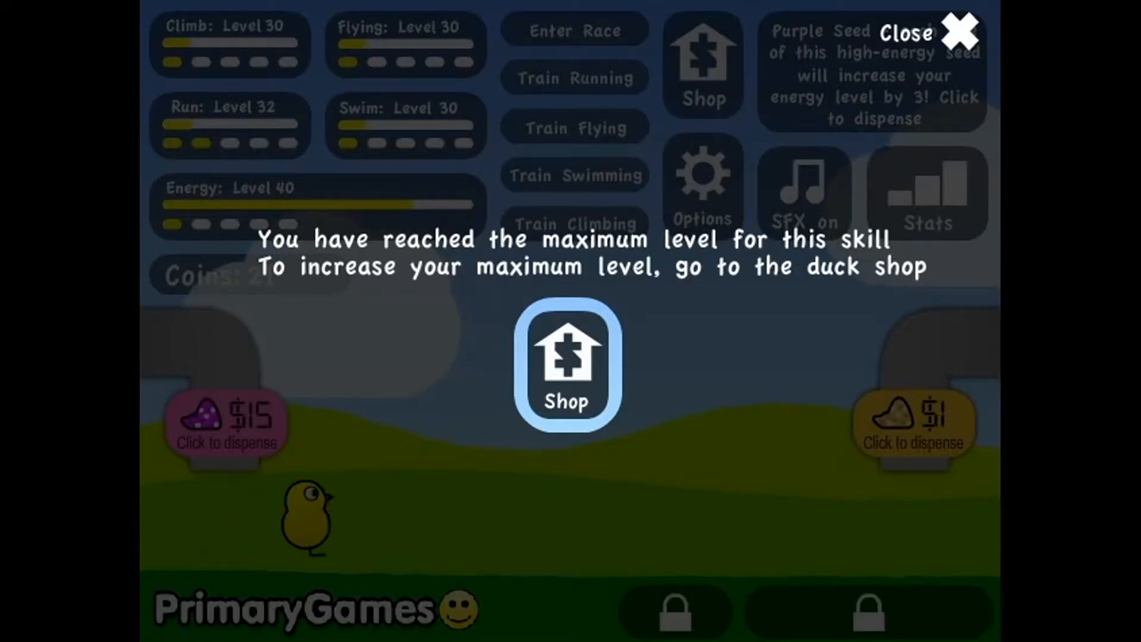
{"action": "left_click", "coordinate": [567, 366]}
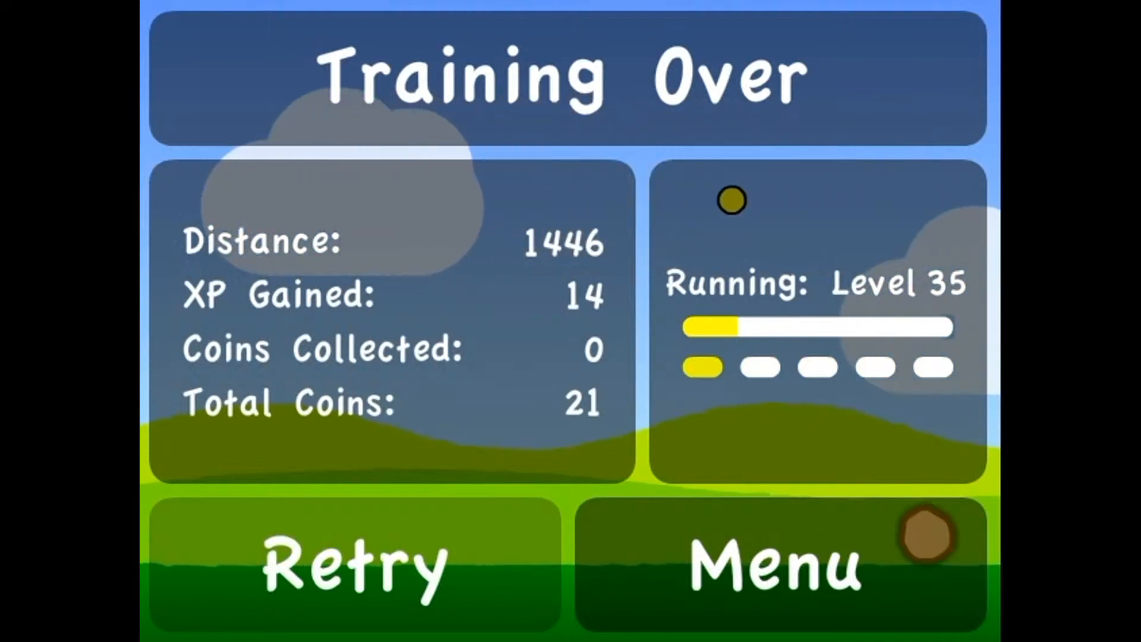
{"action": "left_click", "coordinate": [783, 564]}
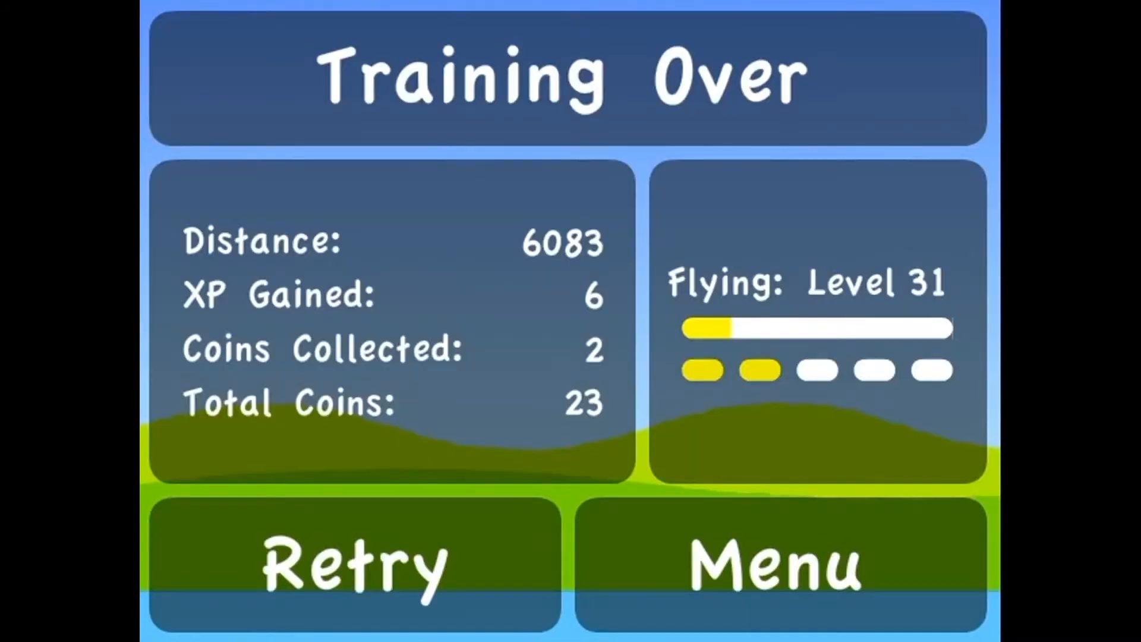
{"action": "left_click", "coordinate": [355, 563]}
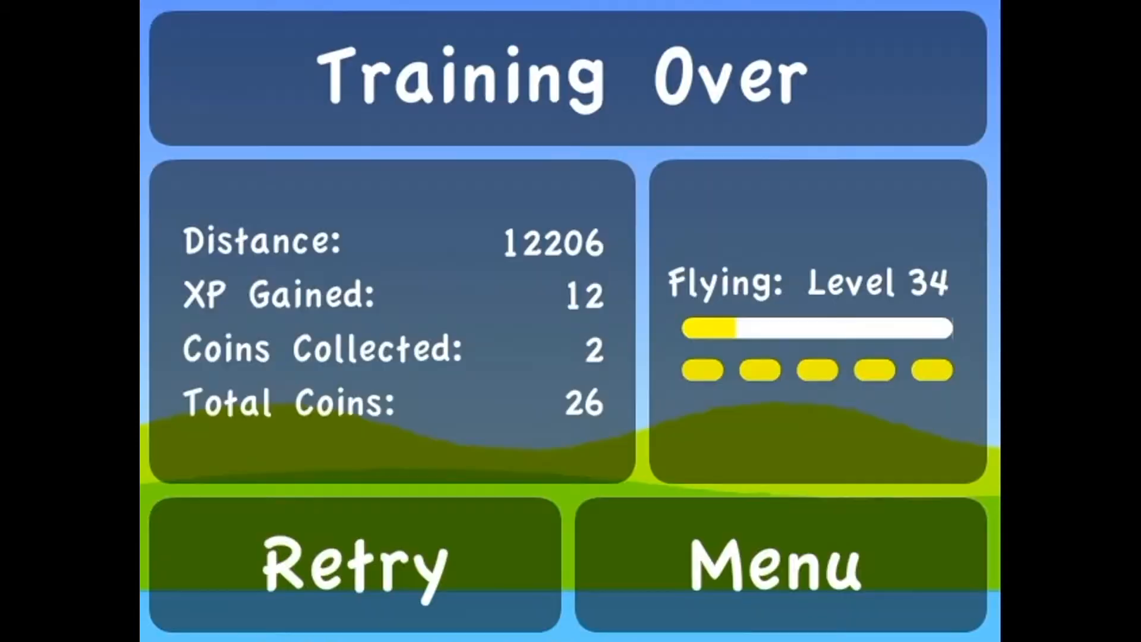
{"action": "left_click", "coordinate": [778, 565]}
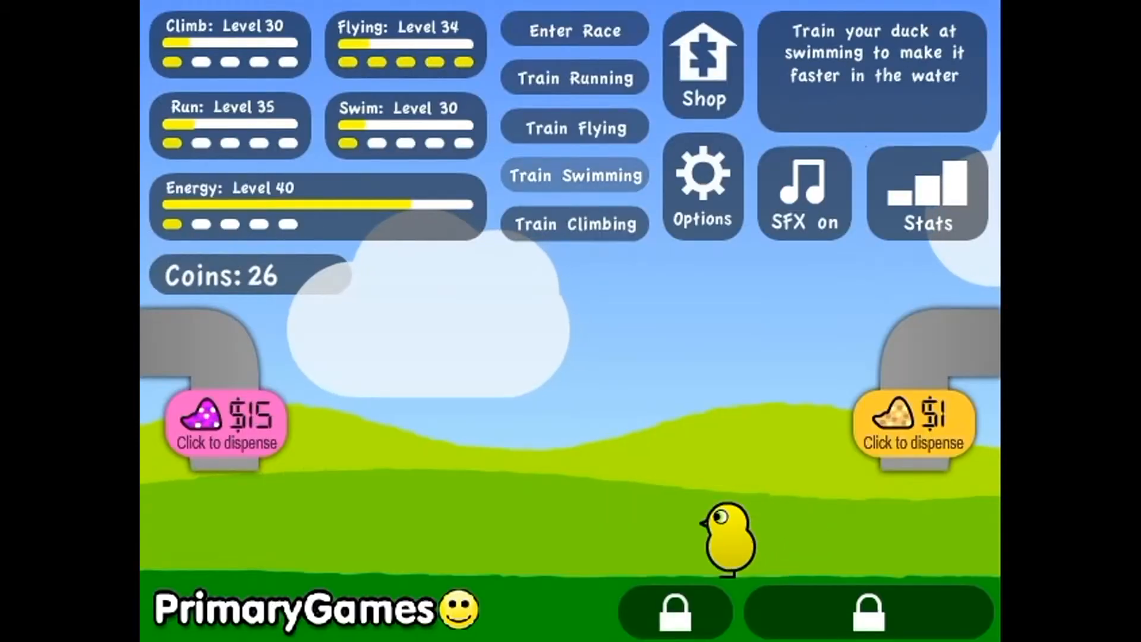
Step: Train running until the level-40 cap notice appears, then return home with 27 coins
{"action": "left_click", "coordinate": [575, 175]}
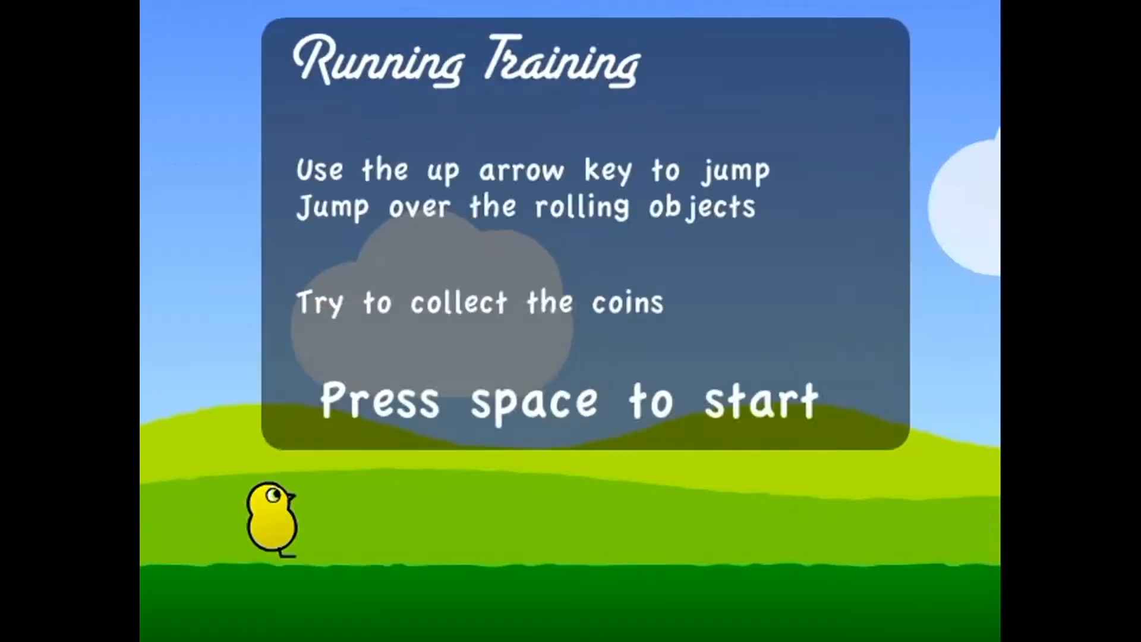
{"action": "key", "text": "space"}
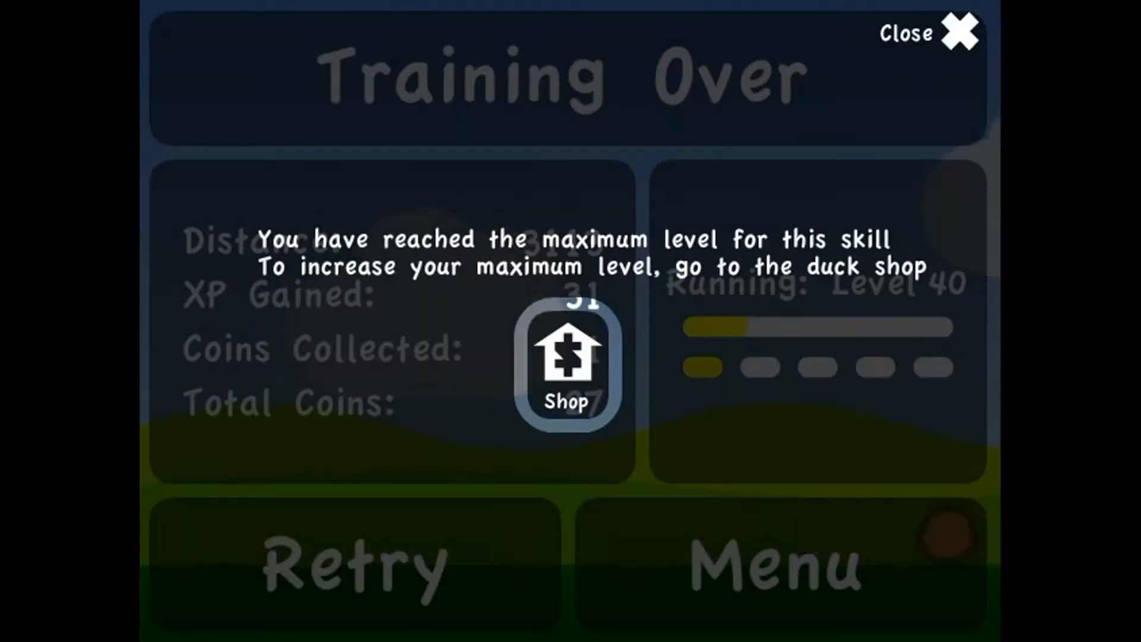
{"action": "left_click", "coordinate": [355, 564]}
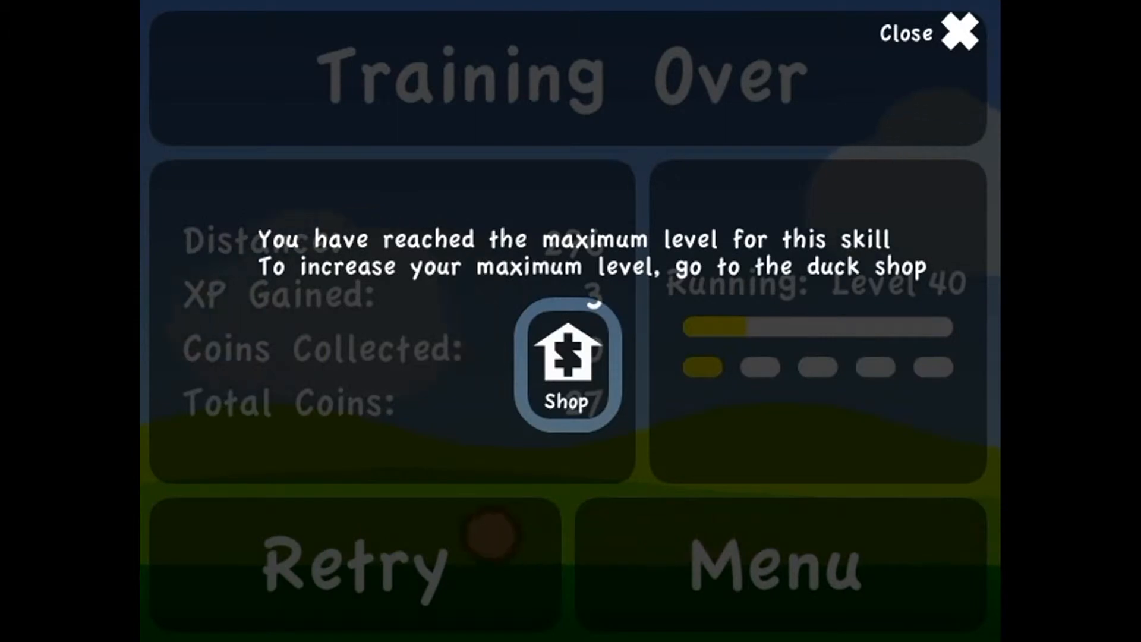
{"action": "left_click", "coordinate": [956, 32]}
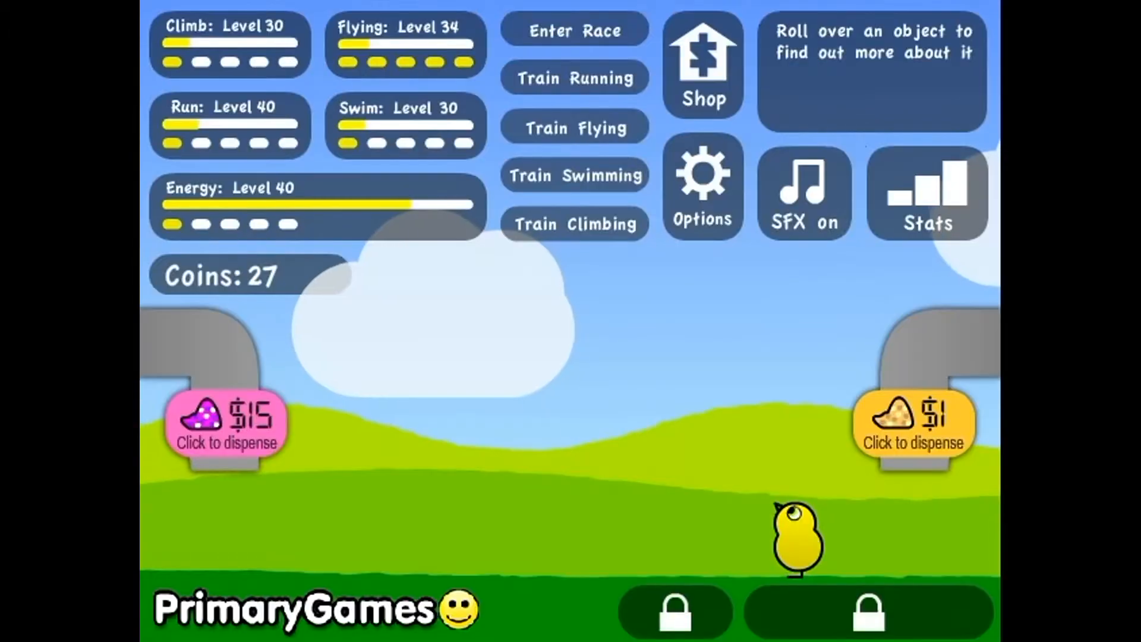
Step: Train flying to the level-40 cap with 40 coins, then open swimming training
{"action": "left_click", "coordinate": [574, 30]}
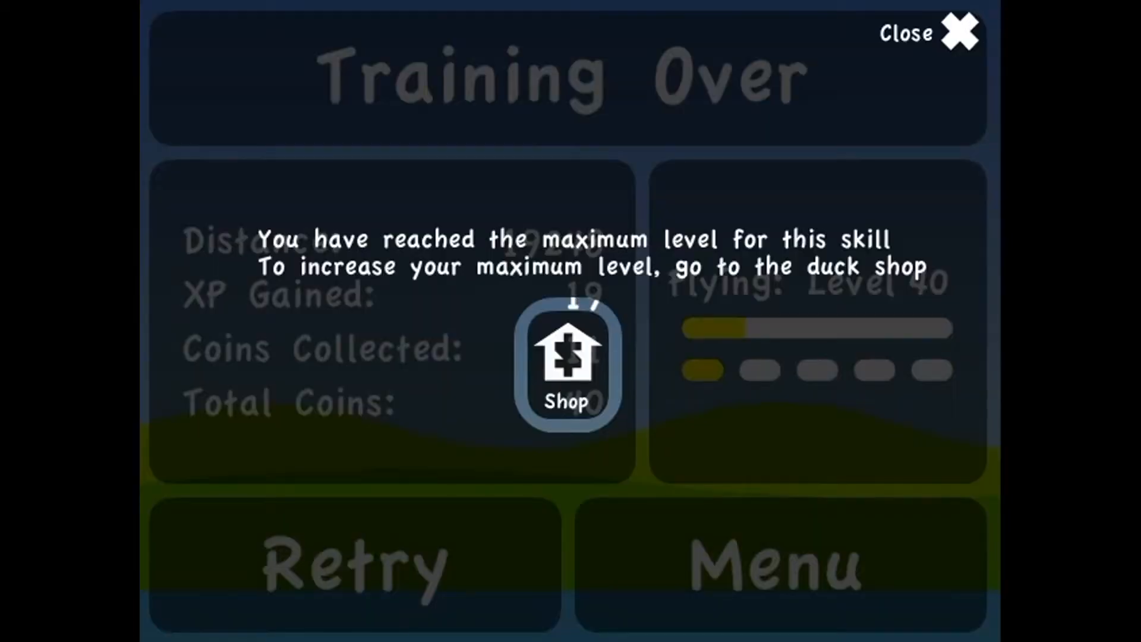
{"action": "left_click", "coordinate": [958, 33]}
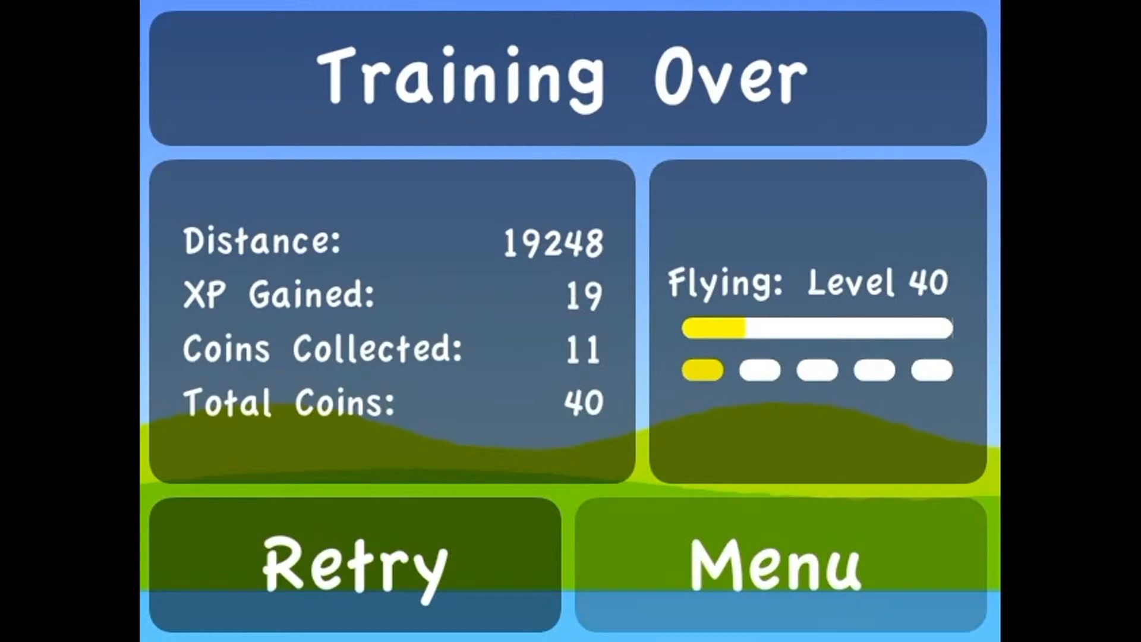
{"action": "left_click", "coordinate": [354, 564]}
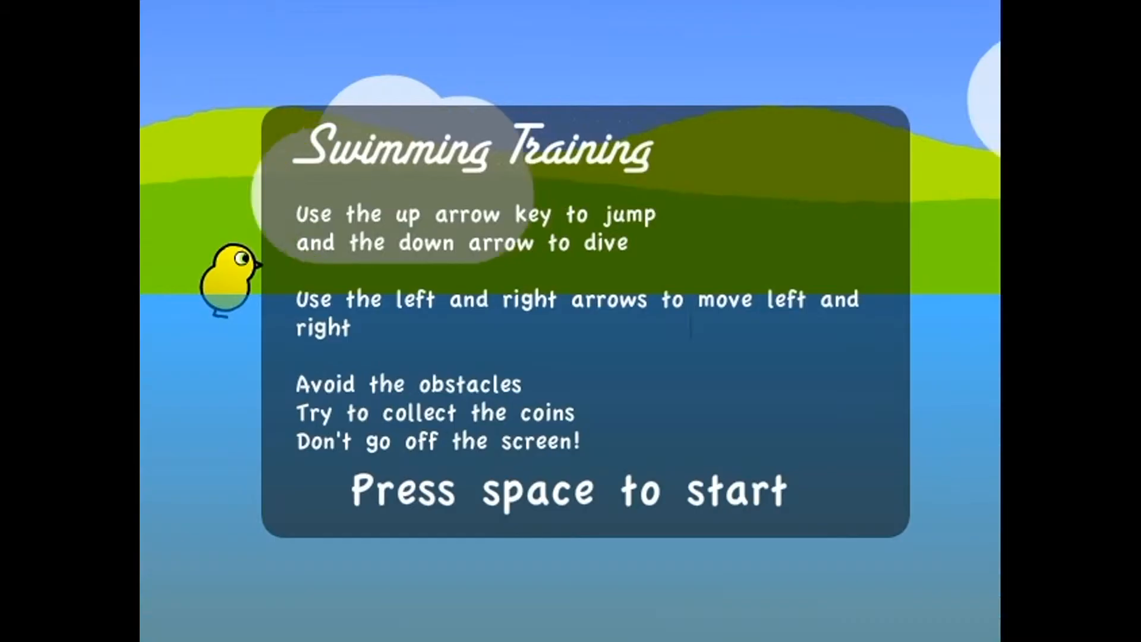
Step: Retry swimming training from level 30 to the level-40 cap, returning home with 47 coins
{"action": "key", "text": "space"}
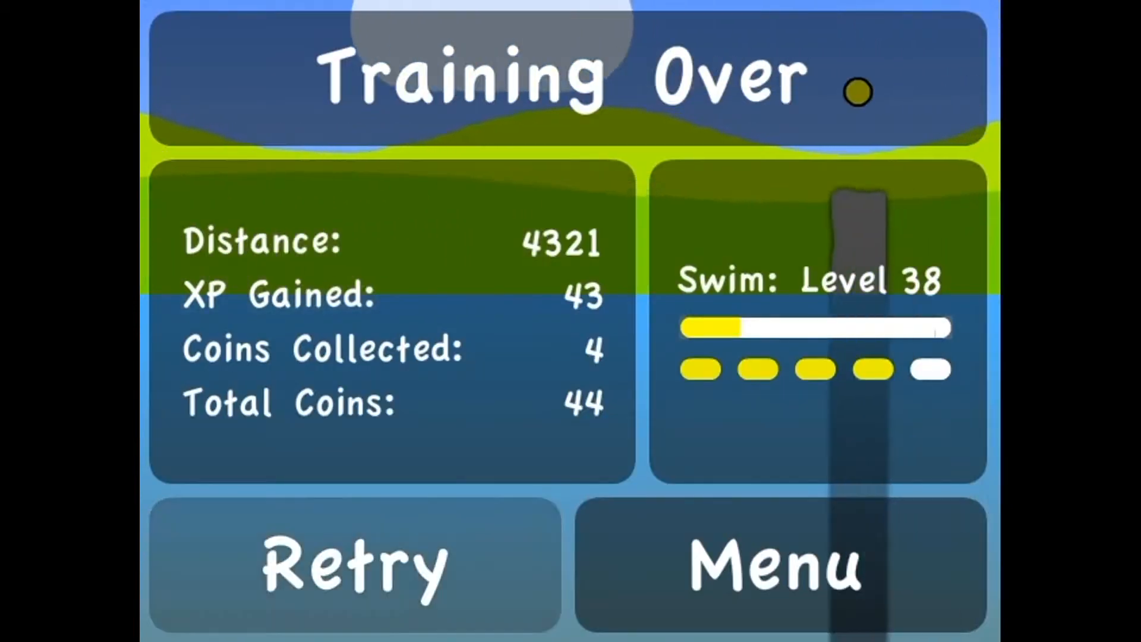
{"action": "left_click", "coordinate": [354, 564]}
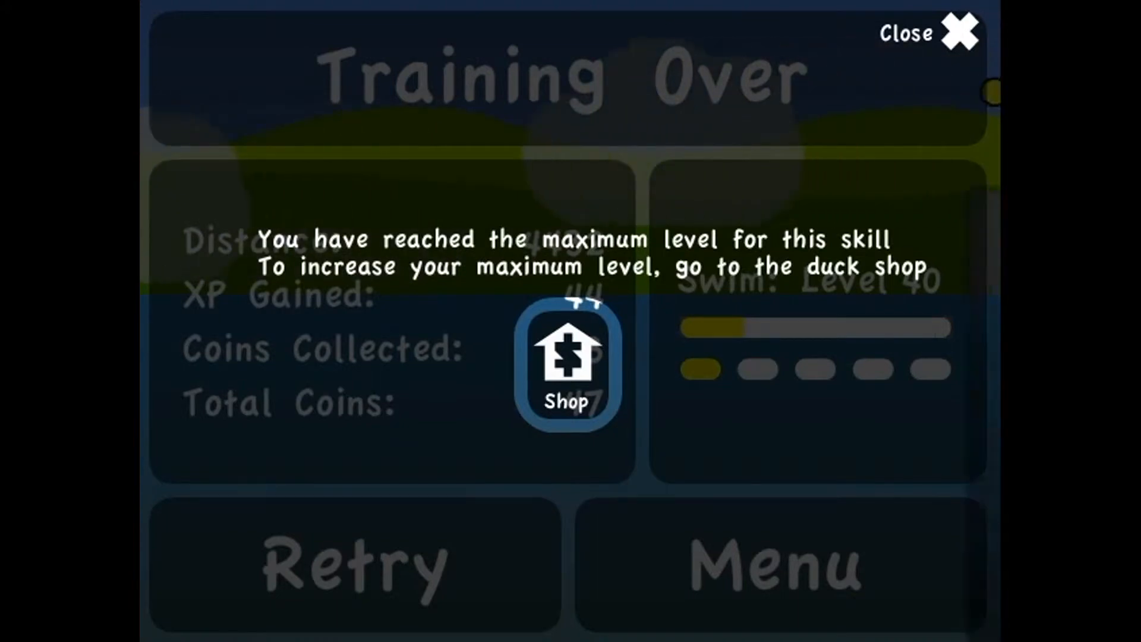
{"action": "left_click", "coordinate": [960, 33]}
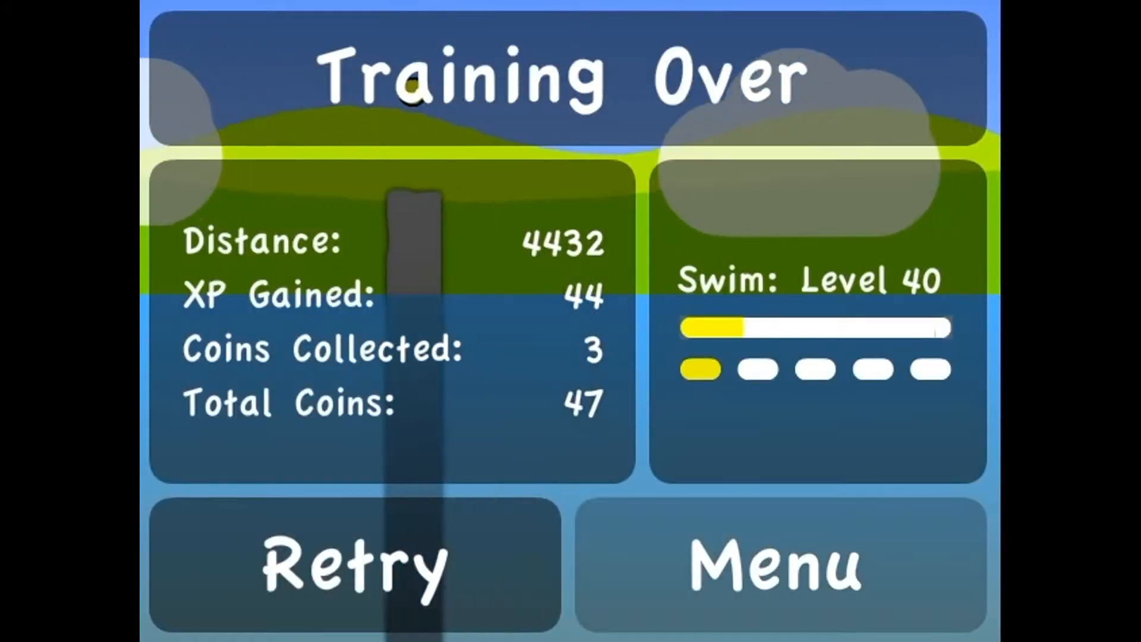
{"action": "left_click", "coordinate": [780, 567]}
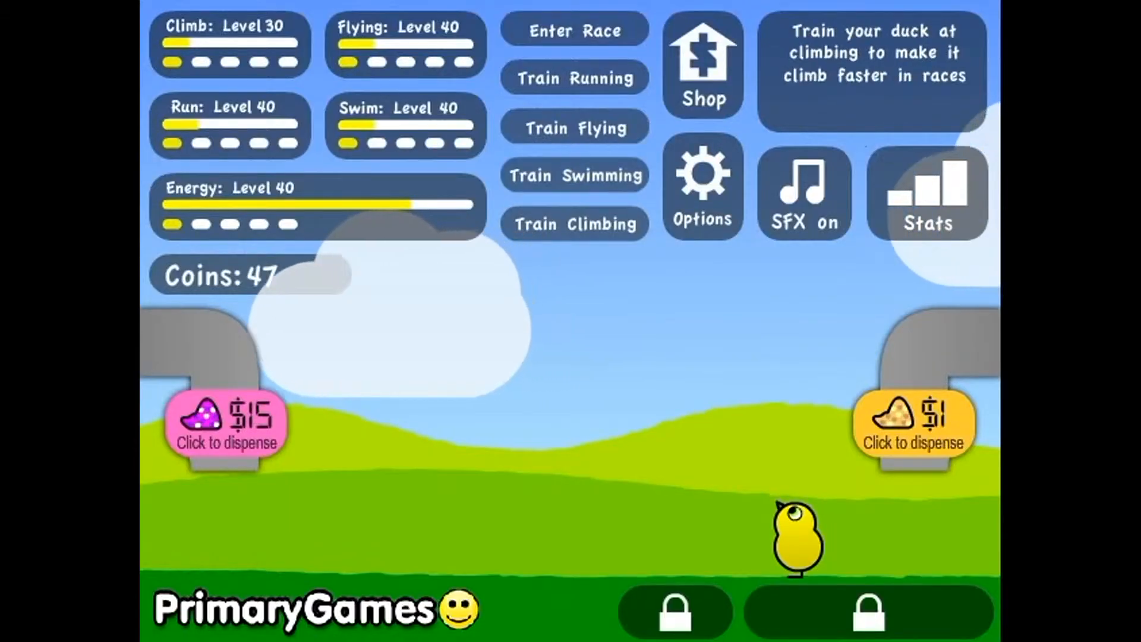
Step: Launch climbing training, bringing climbing to the level-40 cap with 97 coins
{"action": "left_click", "coordinate": [575, 225]}
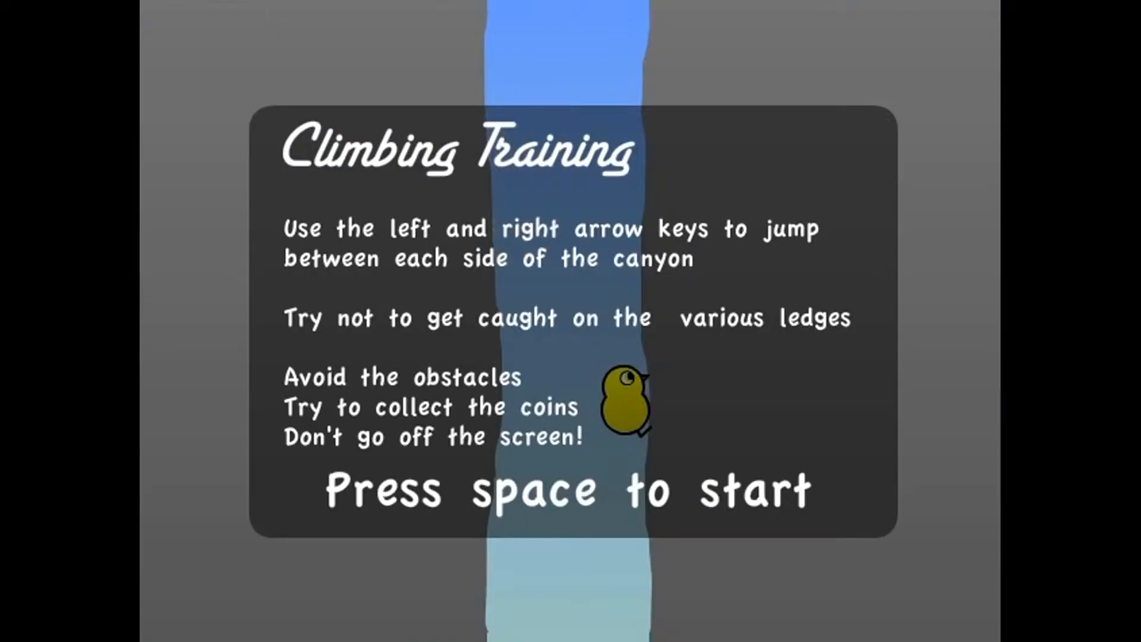
{"action": "key", "text": "space"}
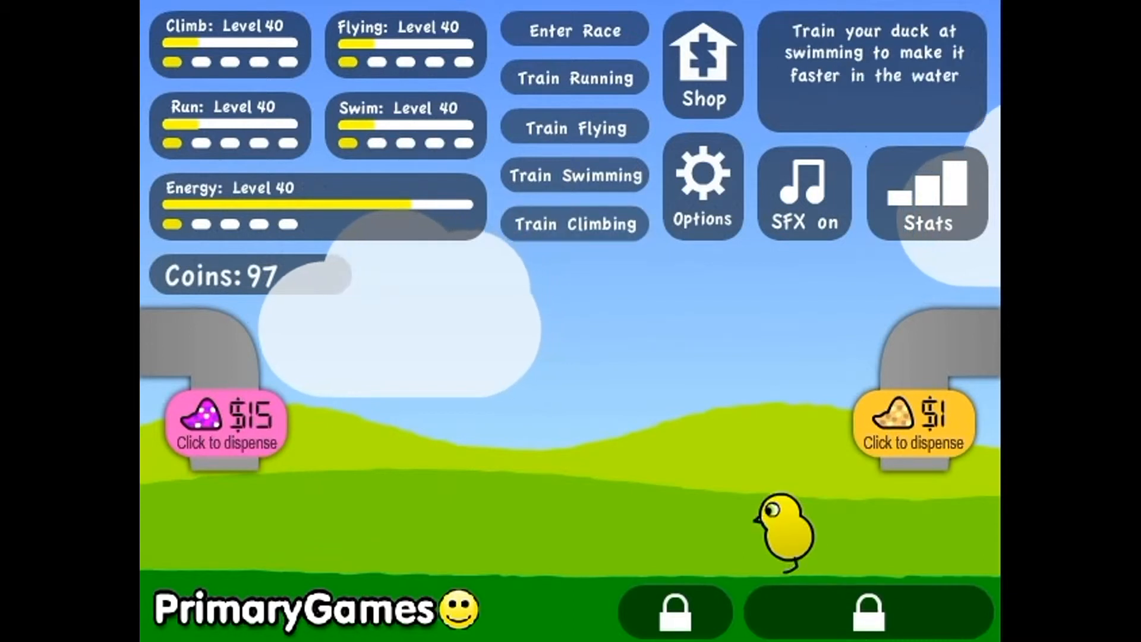
Step: Spend all coins on purple seed and one plain seed, lifting energy to level 50
{"action": "left_click", "coordinate": [574, 78]}
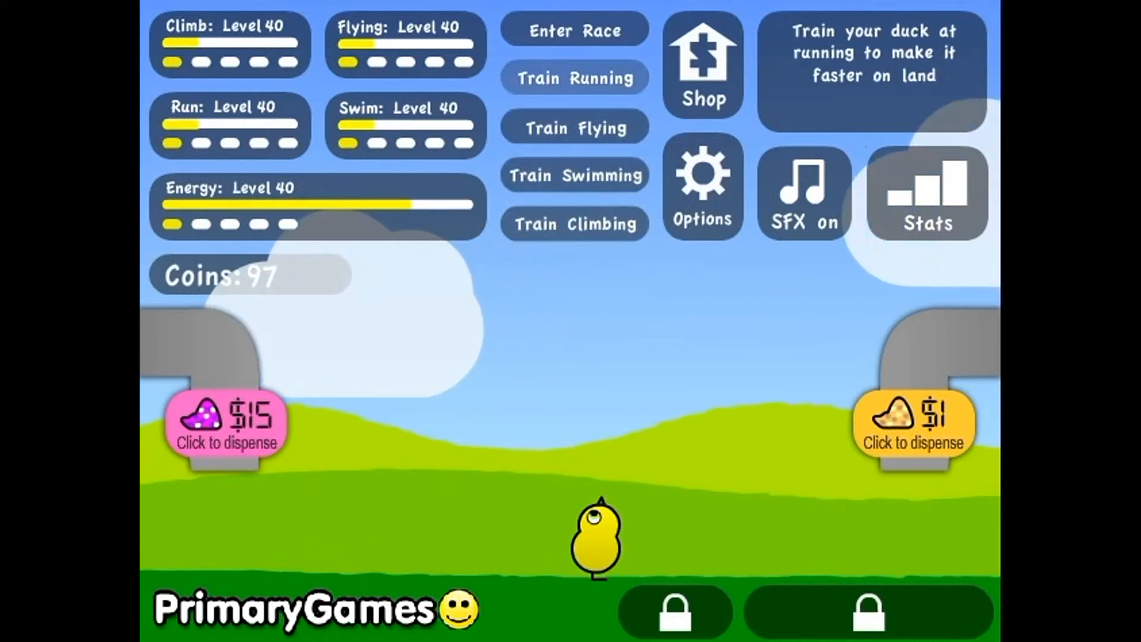
{"action": "left_click", "coordinate": [701, 65]}
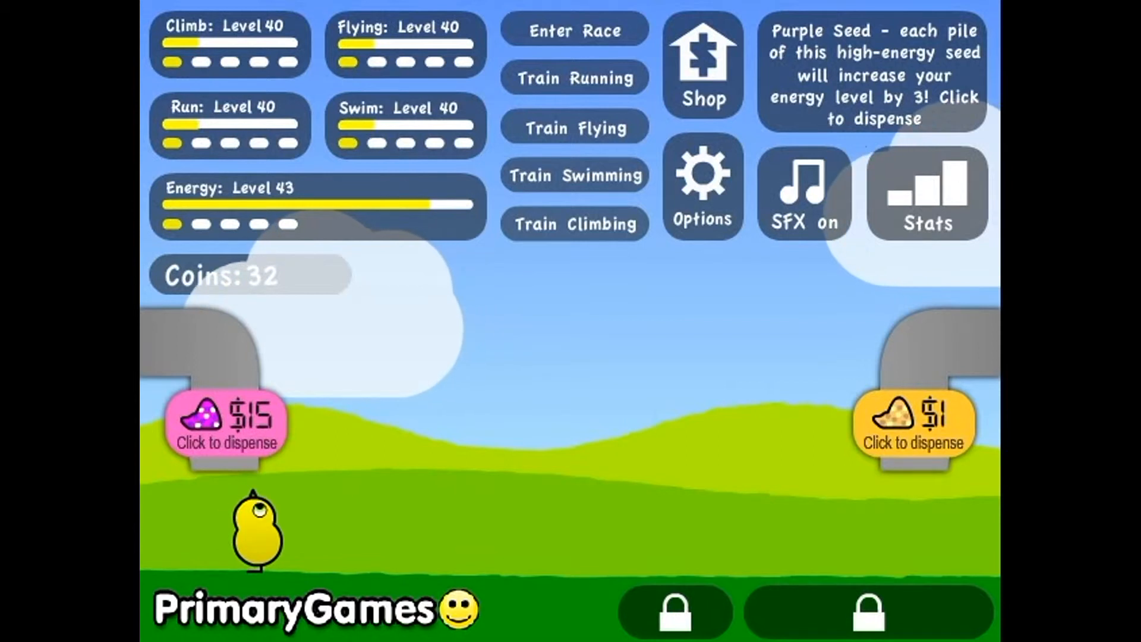
{"action": "left_click", "coordinate": [227, 426]}
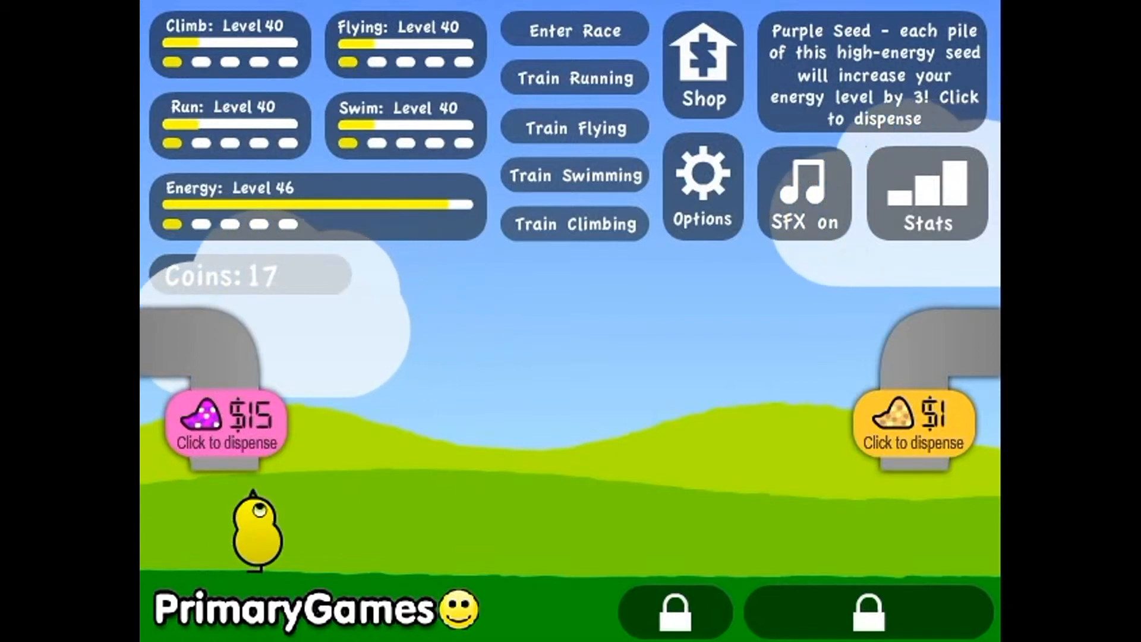
{"action": "left_click", "coordinate": [227, 425]}
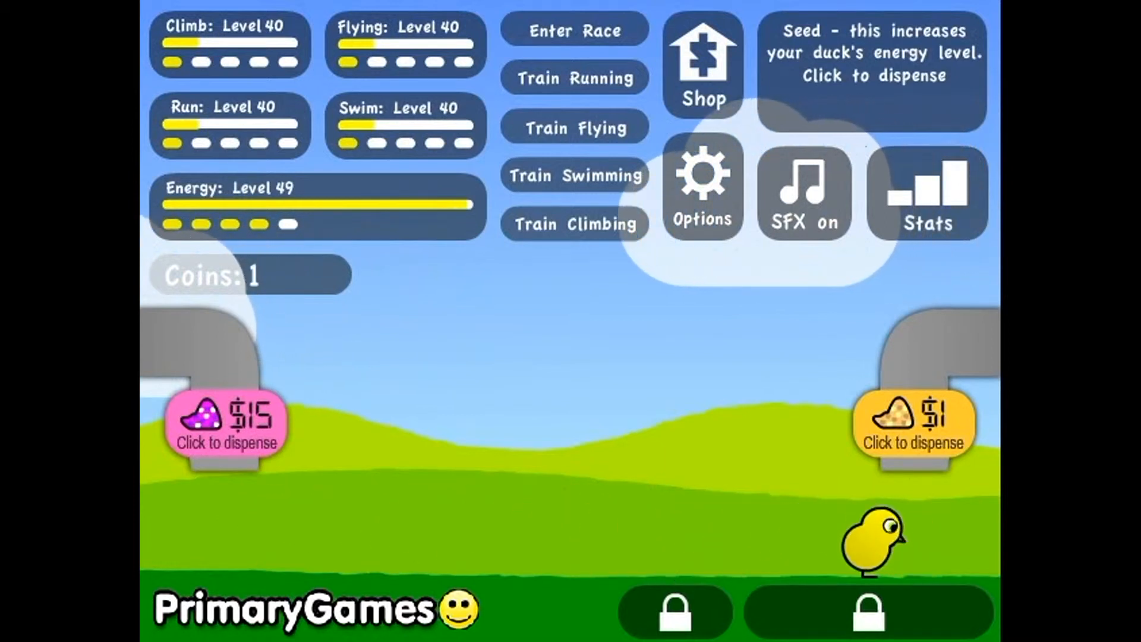
{"action": "left_click", "coordinate": [914, 425]}
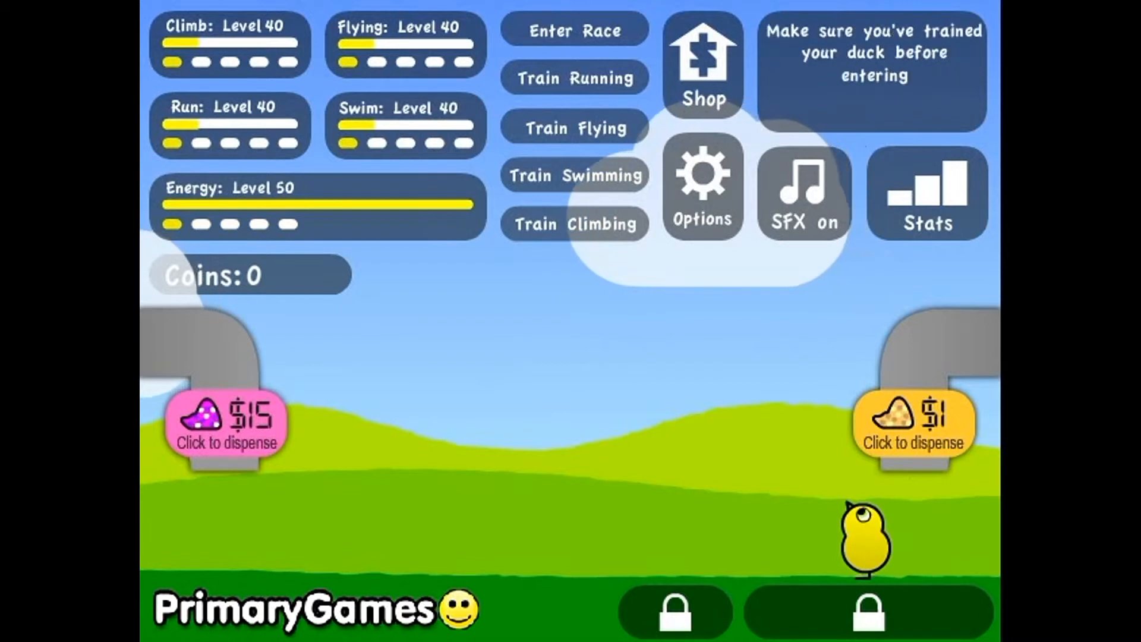
Step: Win the England final in 1st, collecting 50 coins, England paint and a propeller hat
{"action": "left_click", "coordinate": [575, 30]}
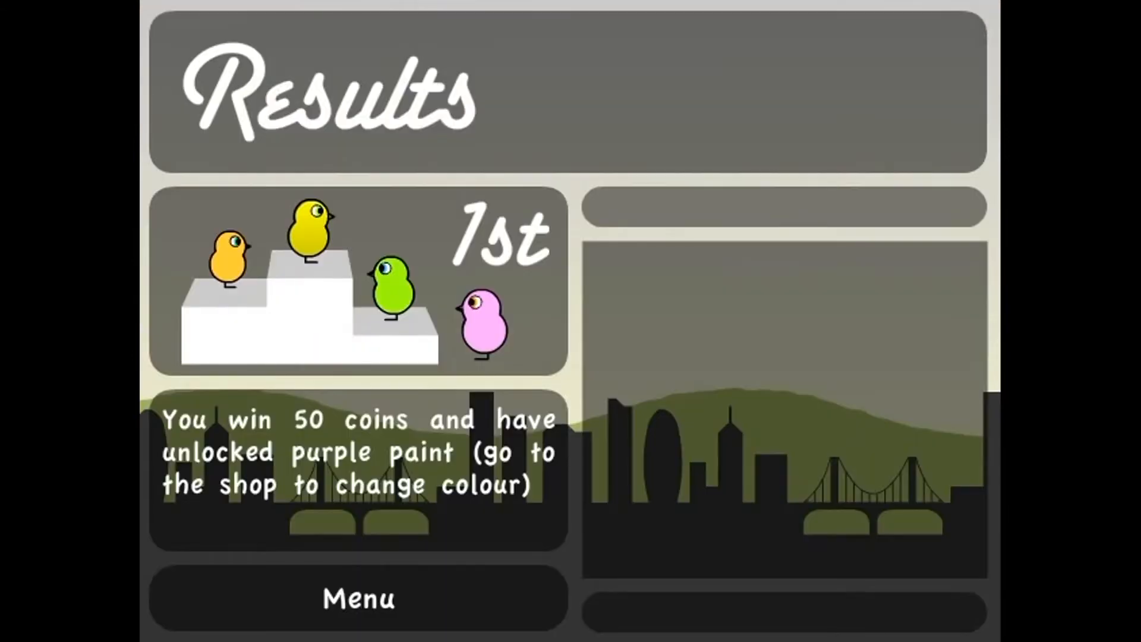
{"action": "left_click", "coordinate": [357, 598]}
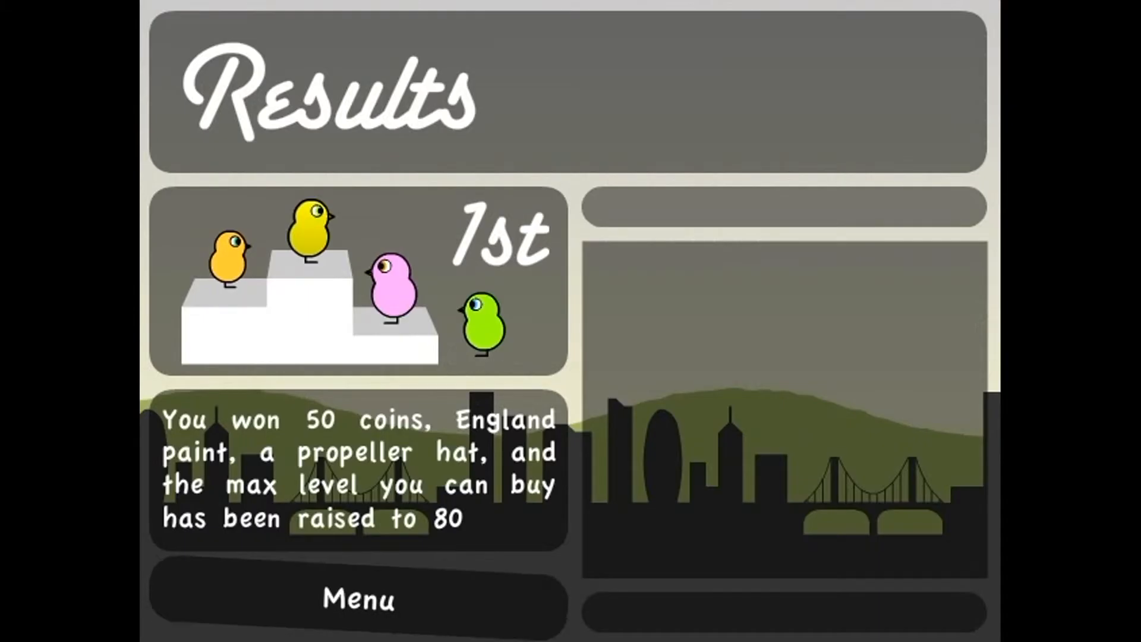
Step: Start Egypt's Round 1 Pyramid Climber race, then quit back to the duck's home screen
{"action": "left_click", "coordinate": [356, 600]}
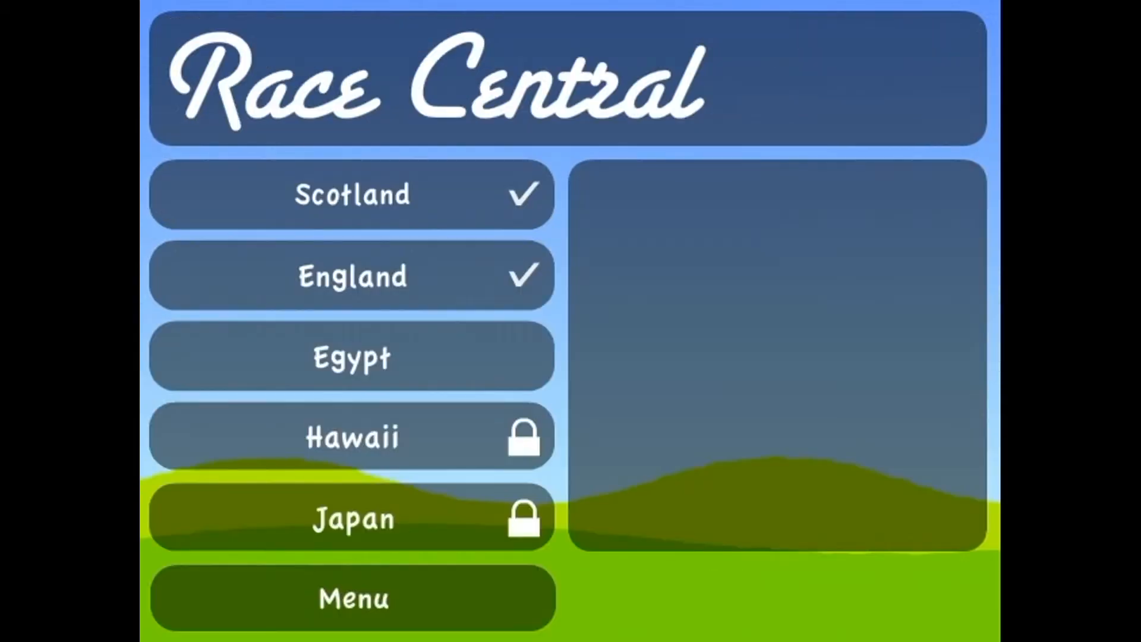
{"action": "left_click", "coordinate": [352, 356]}
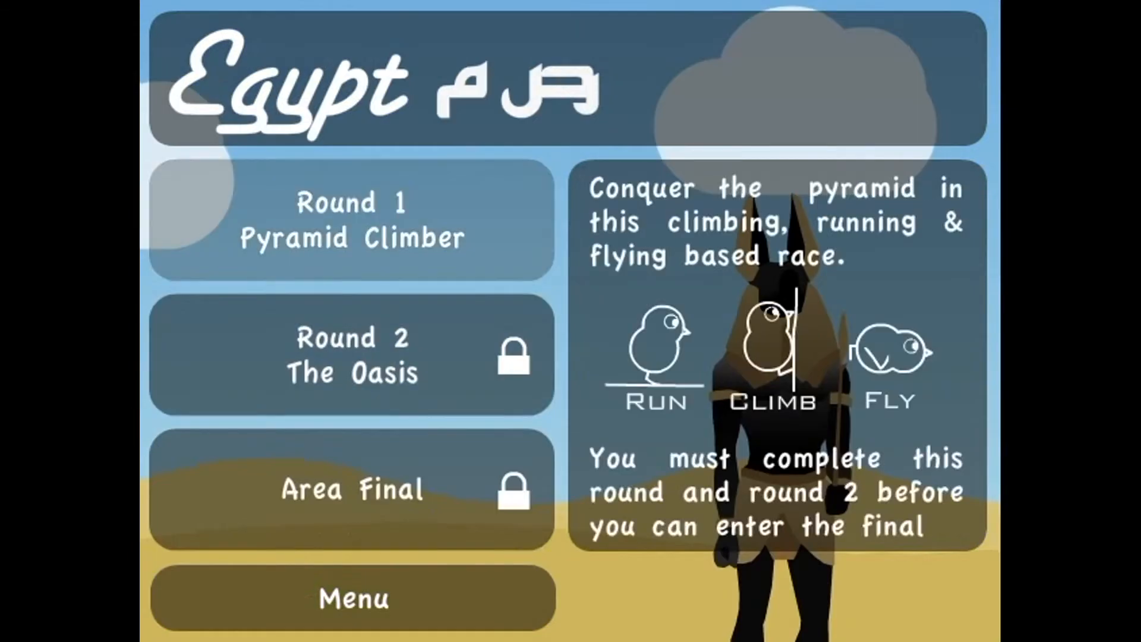
{"action": "left_click", "coordinate": [351, 220]}
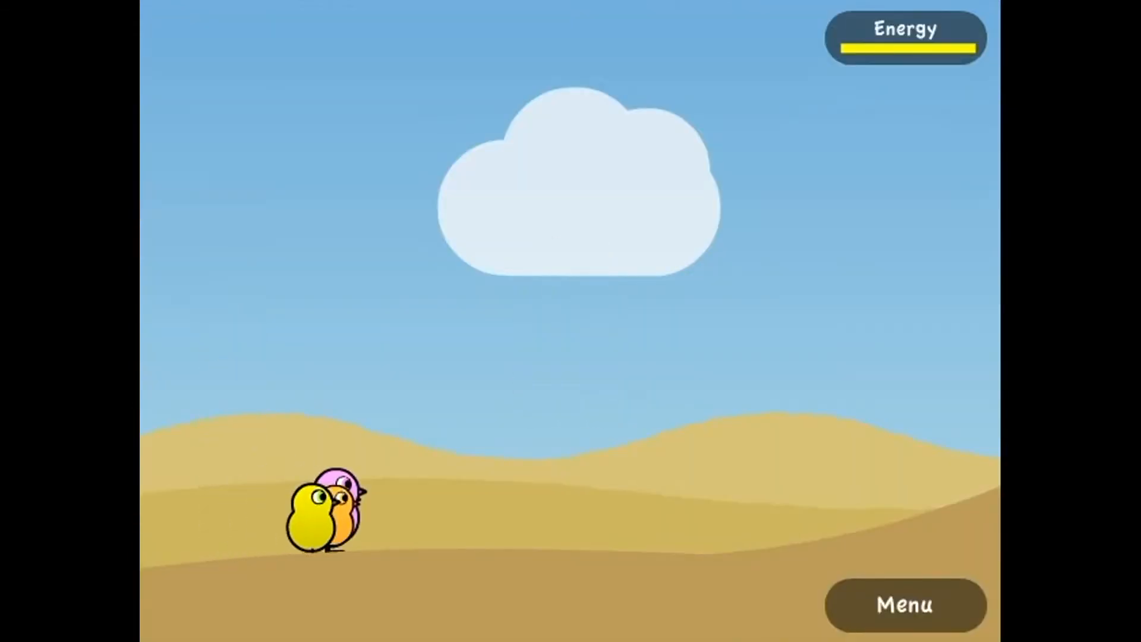
{"action": "left_click", "coordinate": [904, 605]}
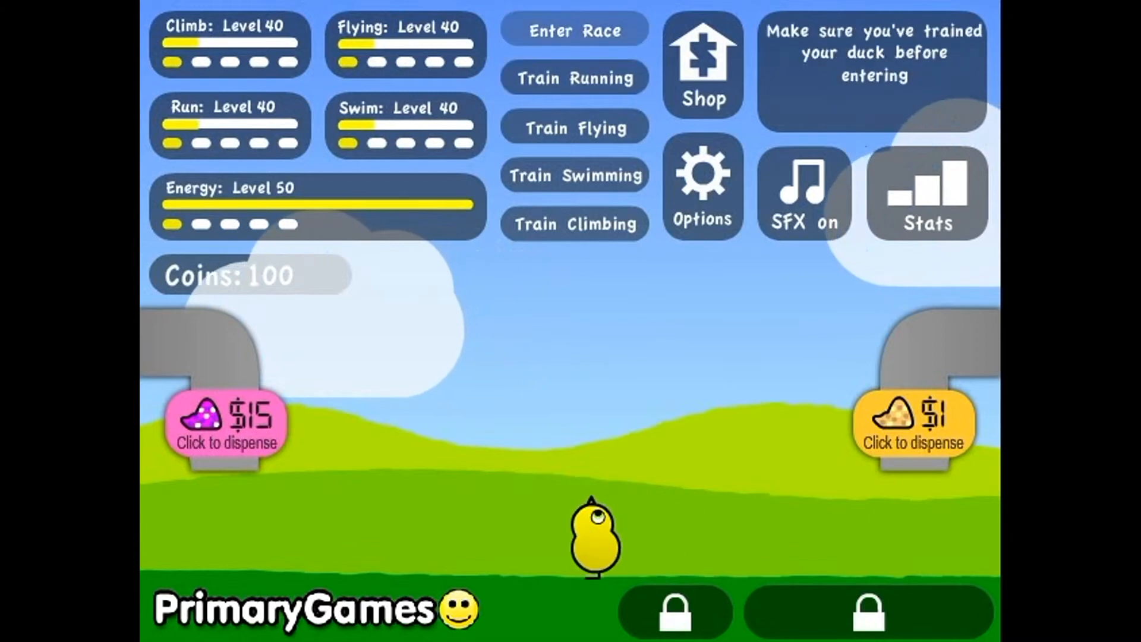
Step: Buy the +10 max level upgrade in the shop, raising max level to 60
{"action": "left_click", "coordinate": [700, 65]}
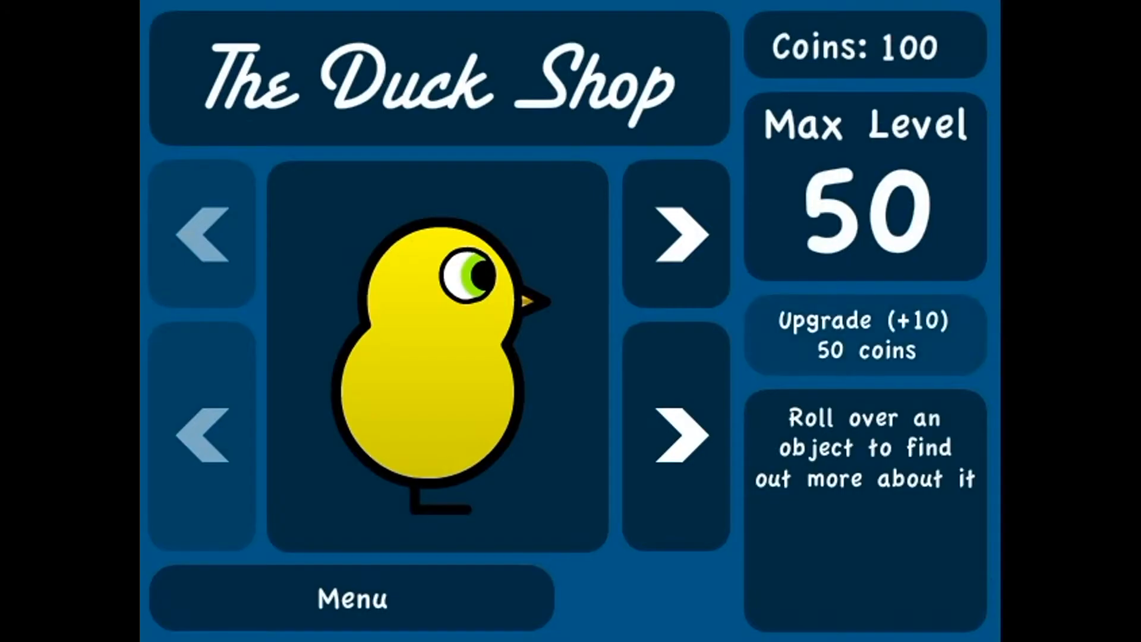
{"action": "left_click", "coordinate": [866, 334]}
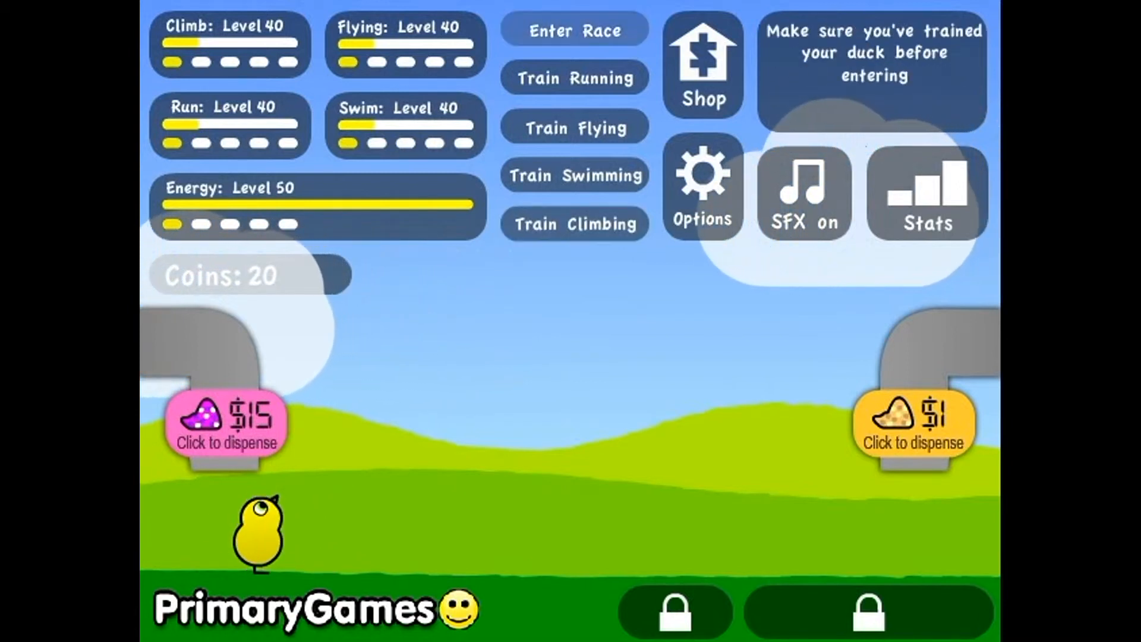
{"action": "left_click", "coordinate": [701, 66]}
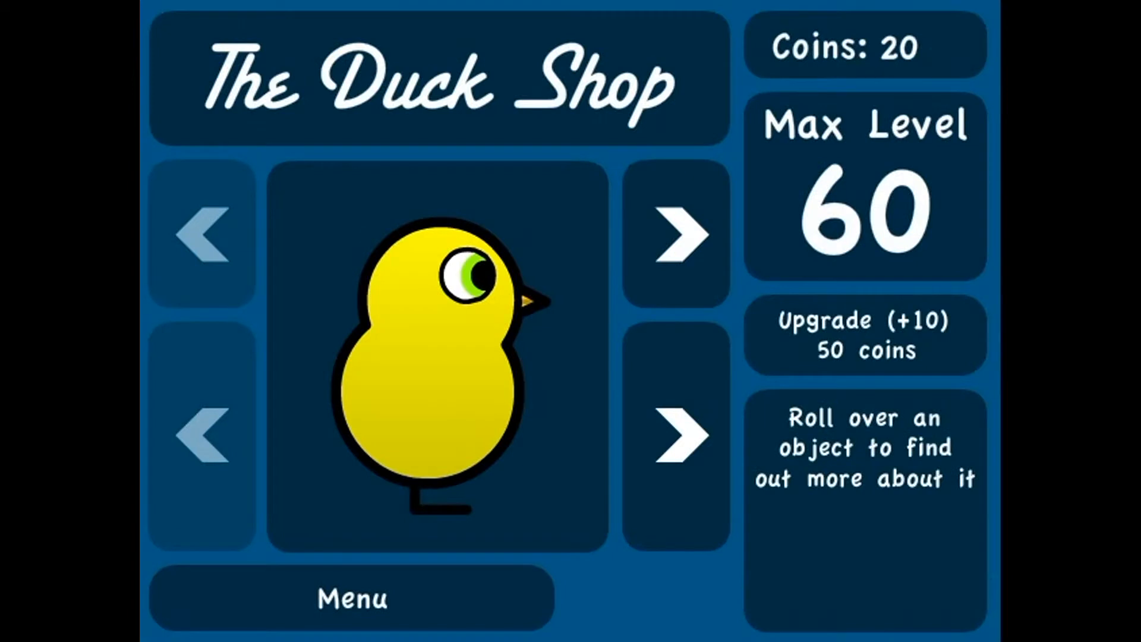
{"action": "left_click", "coordinate": [351, 600]}
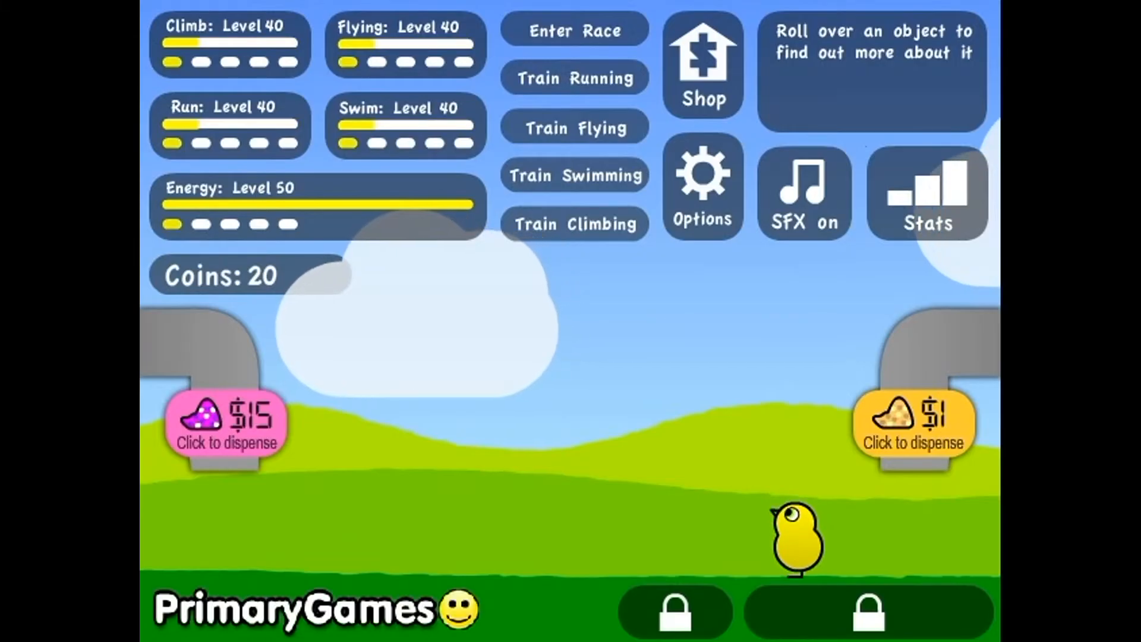
Step: Dispense $1 seed for the duck, retry the max level upgrade, and return home
{"action": "left_click", "coordinate": [226, 426]}
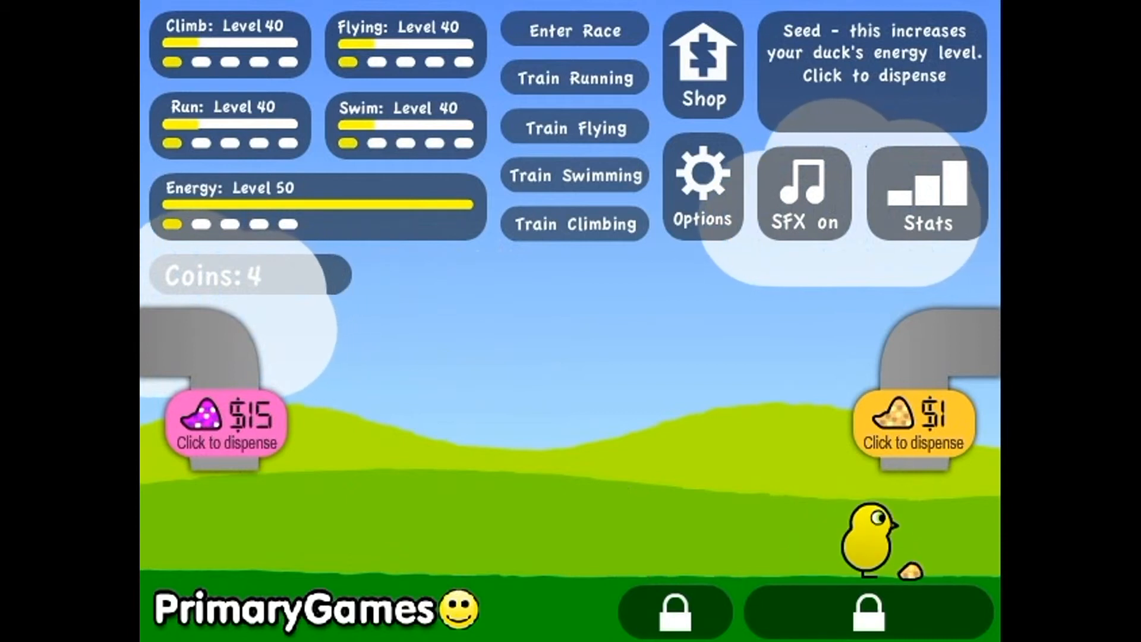
{"action": "left_click", "coordinate": [701, 65]}
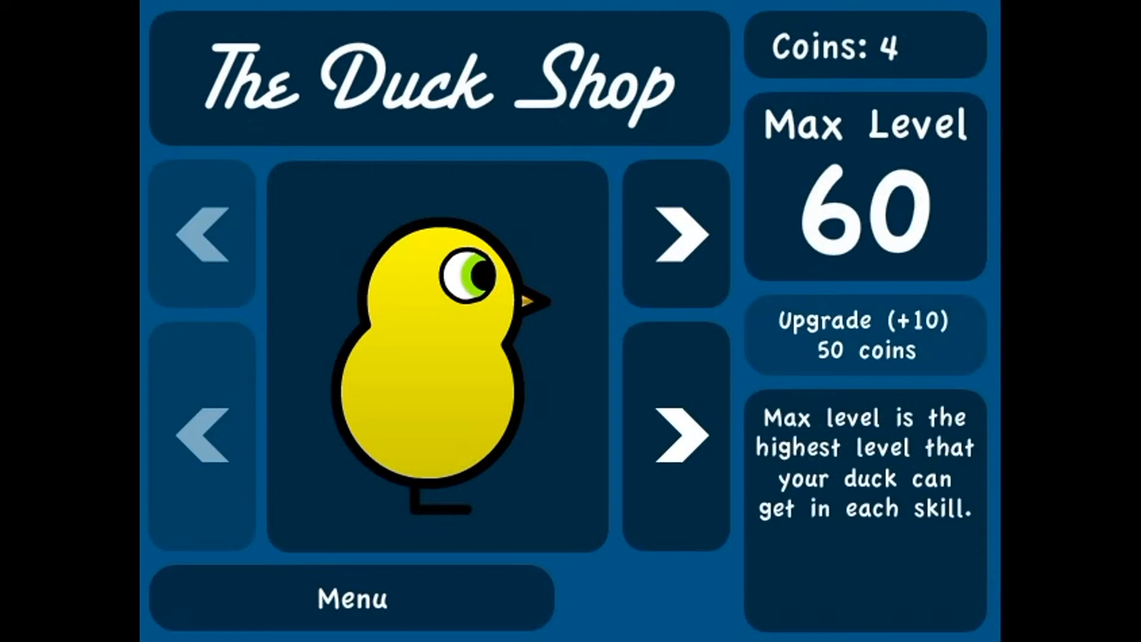
{"action": "left_click", "coordinate": [866, 334]}
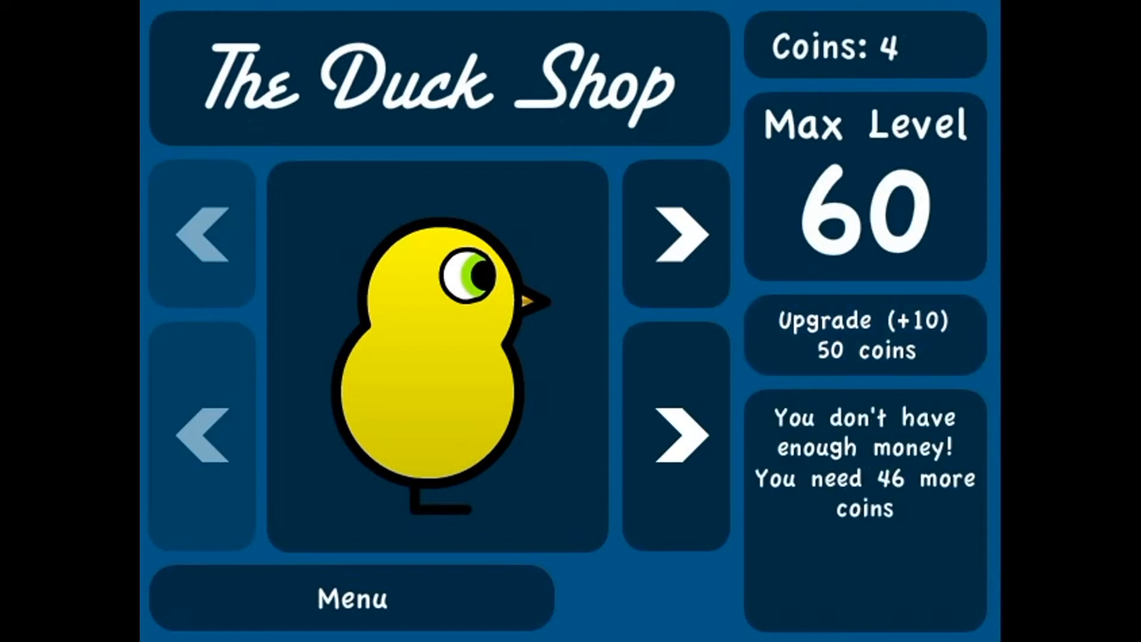
{"action": "left_click", "coordinate": [352, 599]}
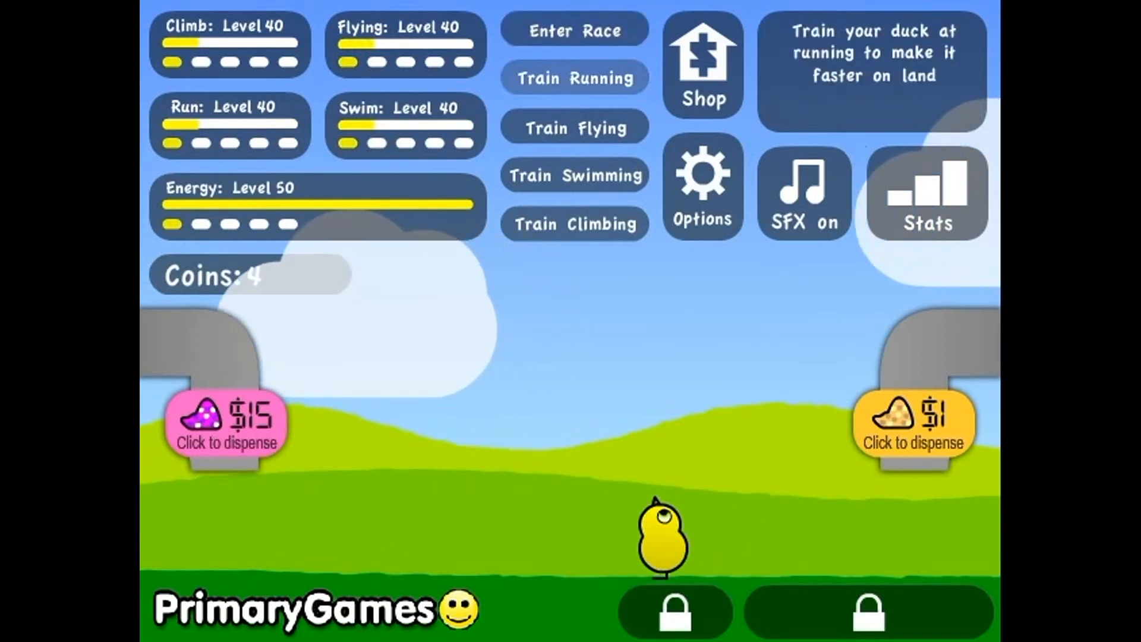
Step: Repeat running training sessions until the Running skill reaches level 60
{"action": "left_click", "coordinate": [574, 78]}
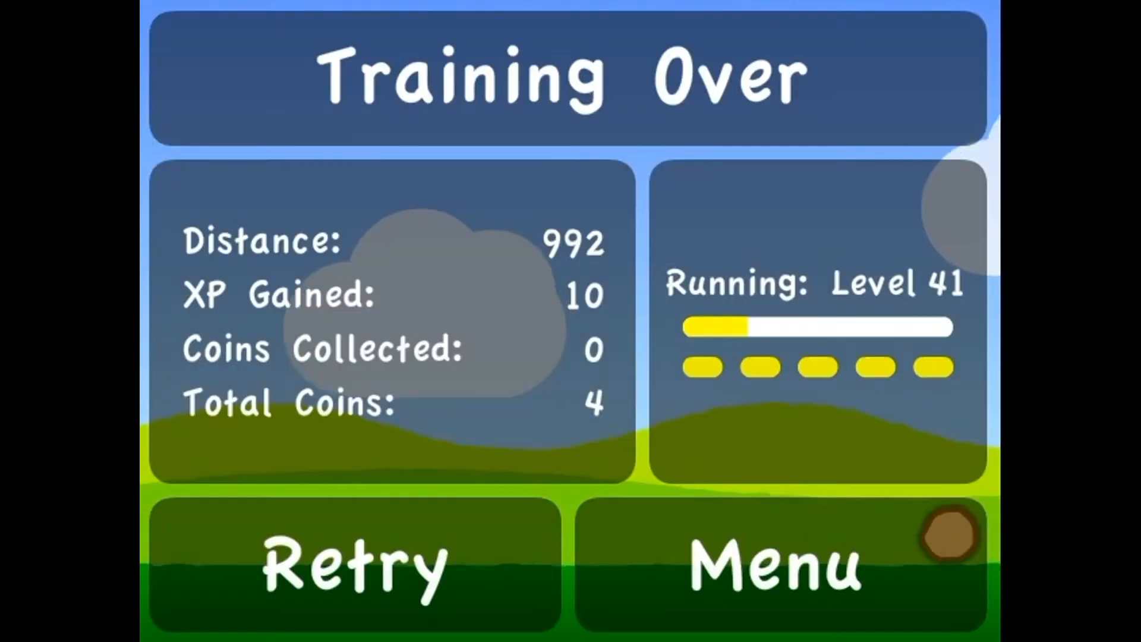
{"action": "left_click", "coordinate": [353, 564]}
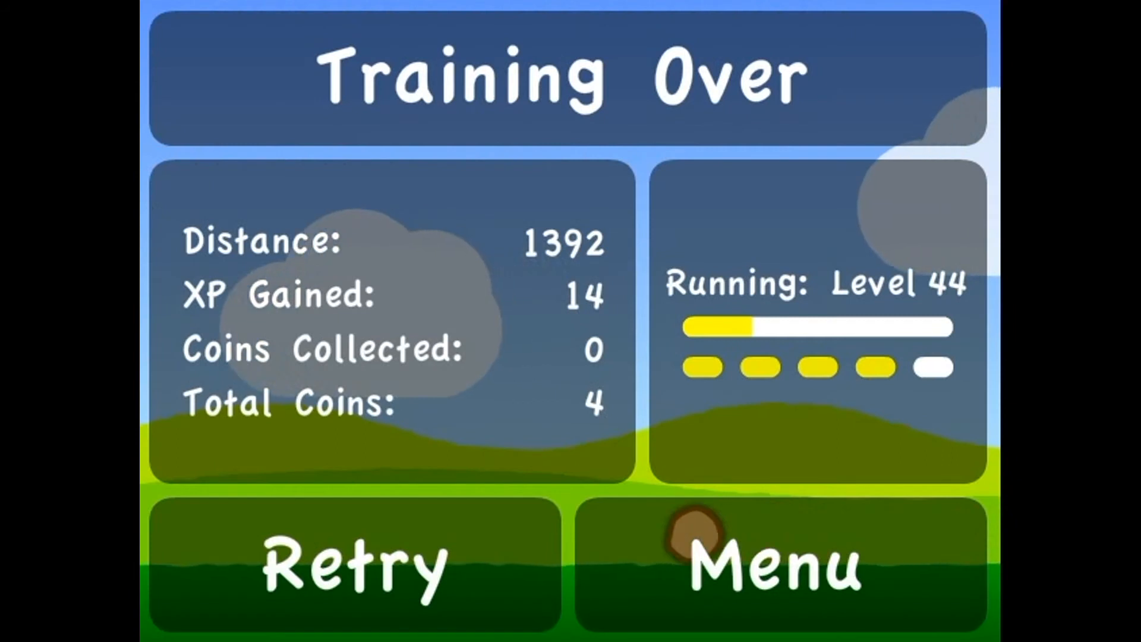
{"action": "left_click", "coordinate": [354, 564]}
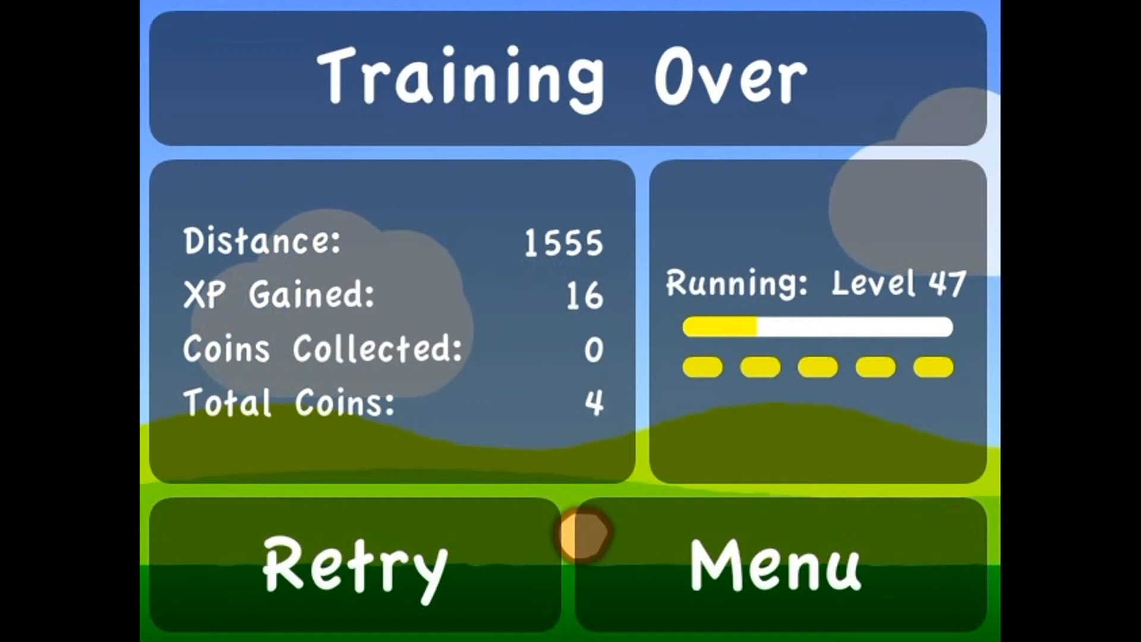
{"action": "left_click", "coordinate": [356, 564]}
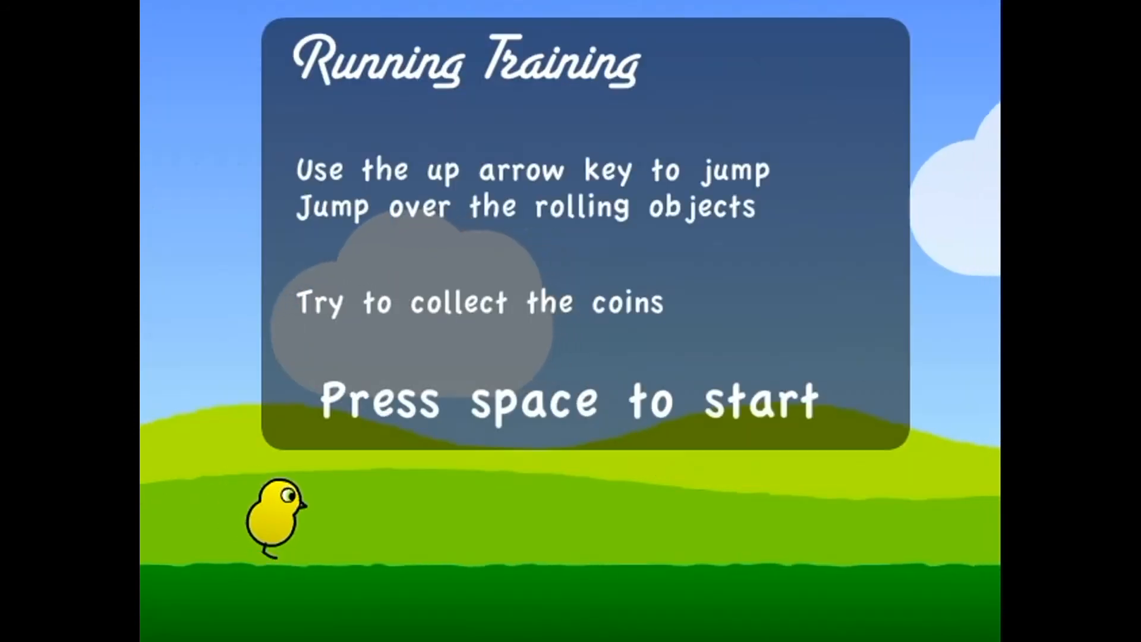
{"action": "key", "text": "space"}
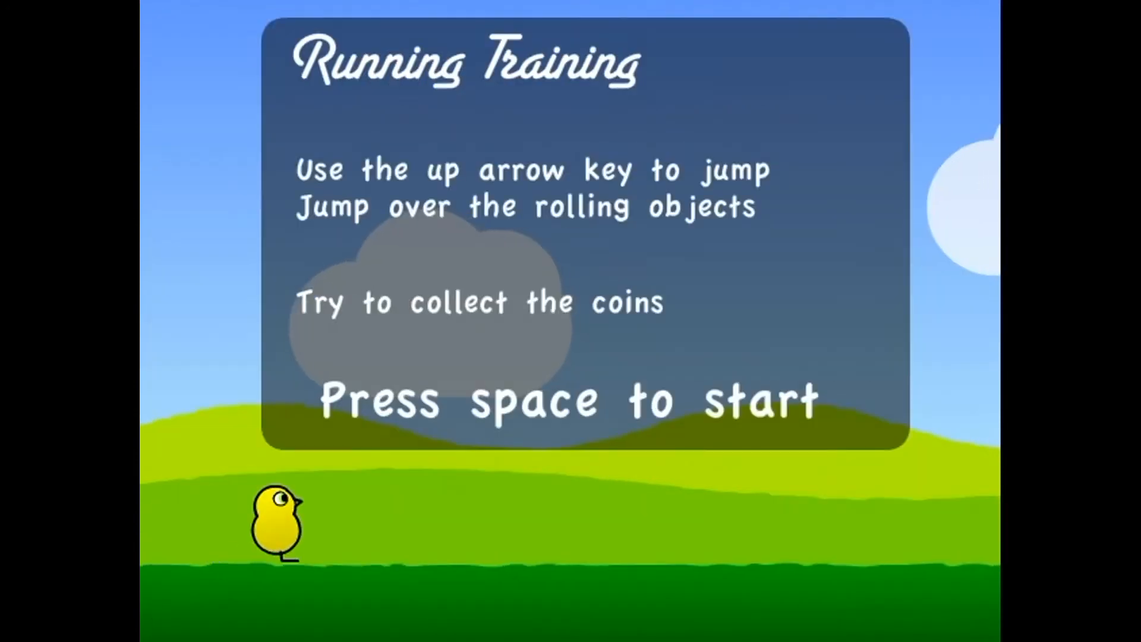
{"action": "key", "text": "space"}
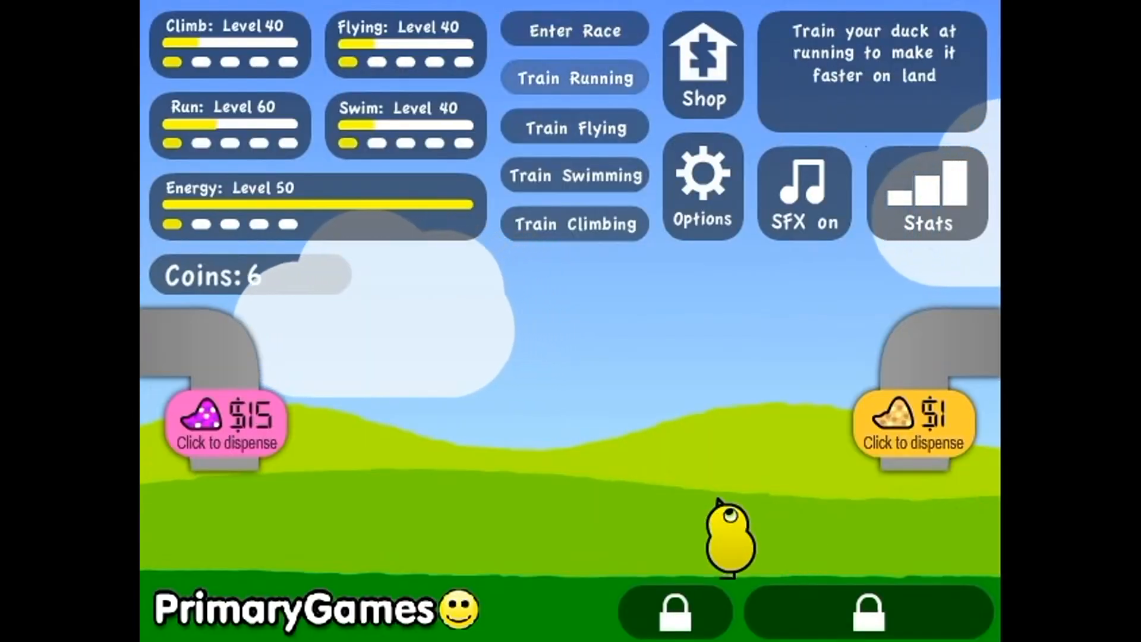
Step: Repeat flying training runs until Training Over shows Flying at level 60
{"action": "left_click", "coordinate": [574, 78]}
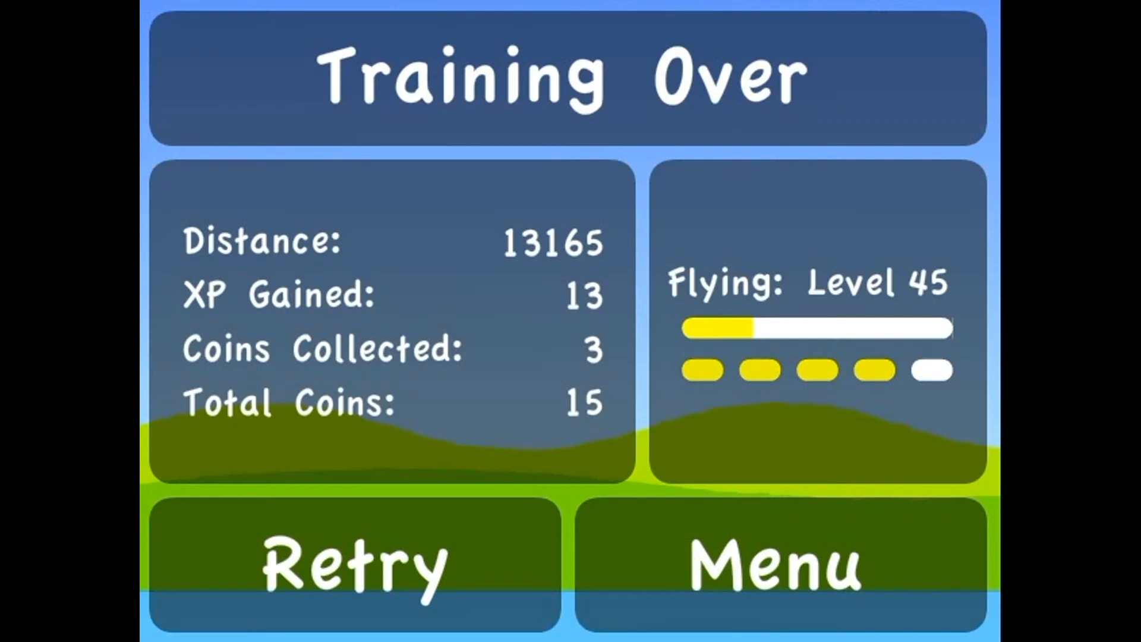
{"action": "left_click", "coordinate": [356, 563]}
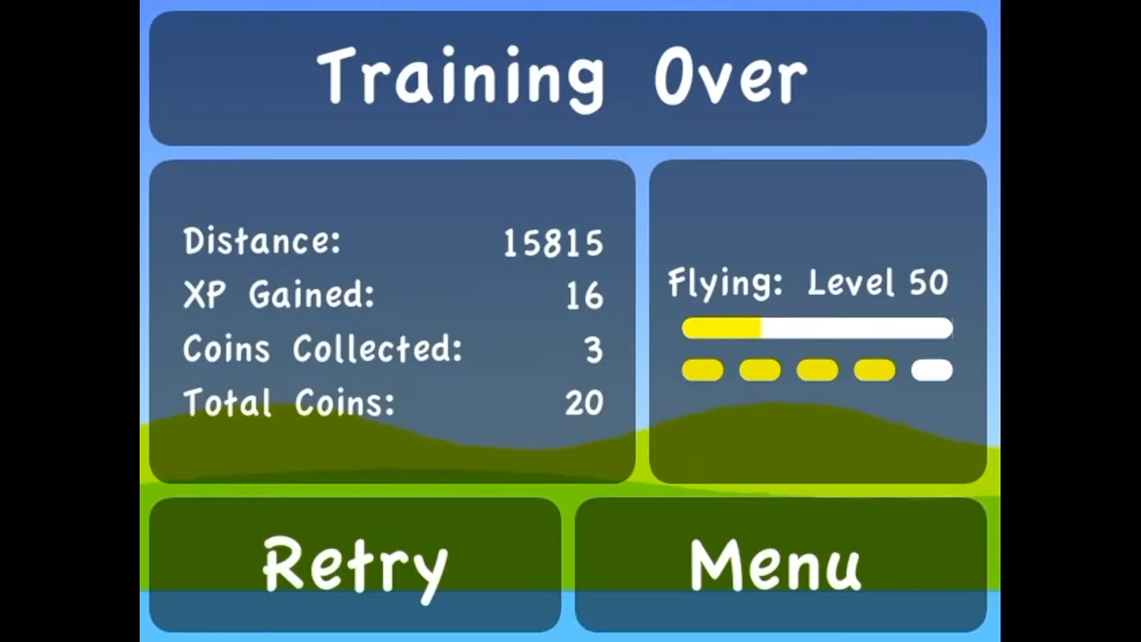
{"action": "left_click", "coordinate": [353, 564]}
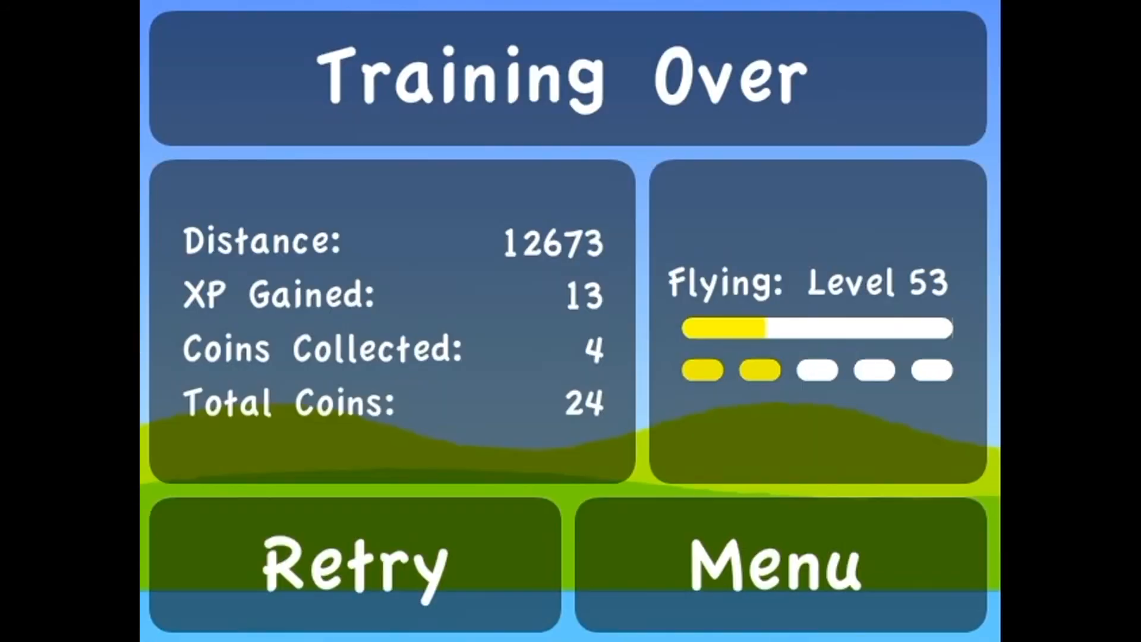
{"action": "left_click", "coordinate": [353, 564]}
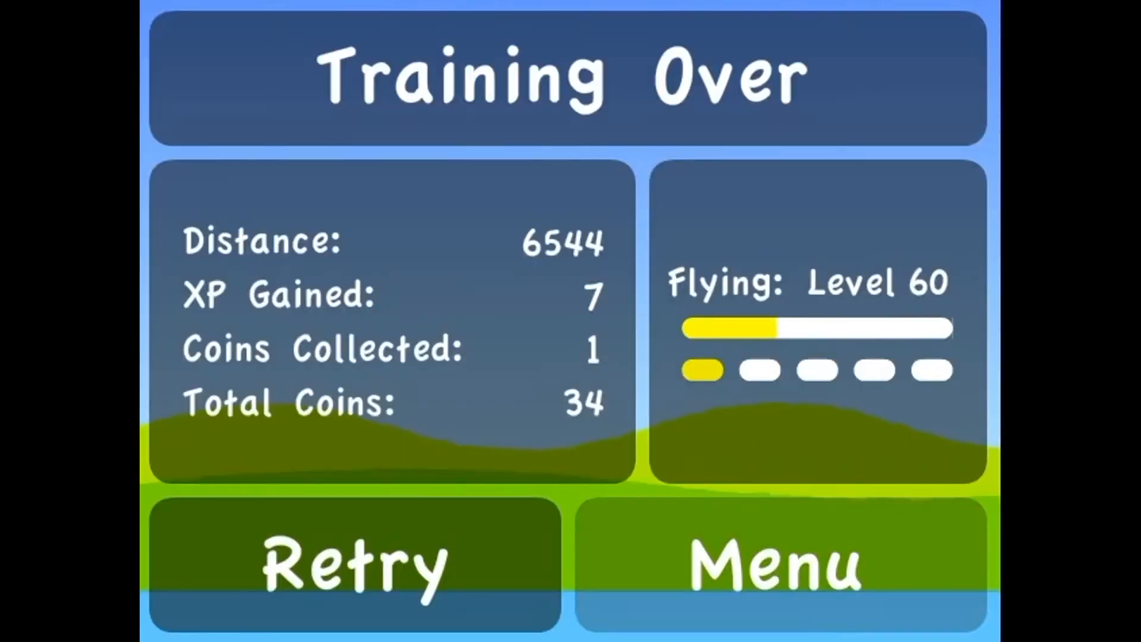
Step: Run climbing training repeatedly, raising Climb from level 40 to level 59
{"action": "left_click", "coordinate": [355, 564]}
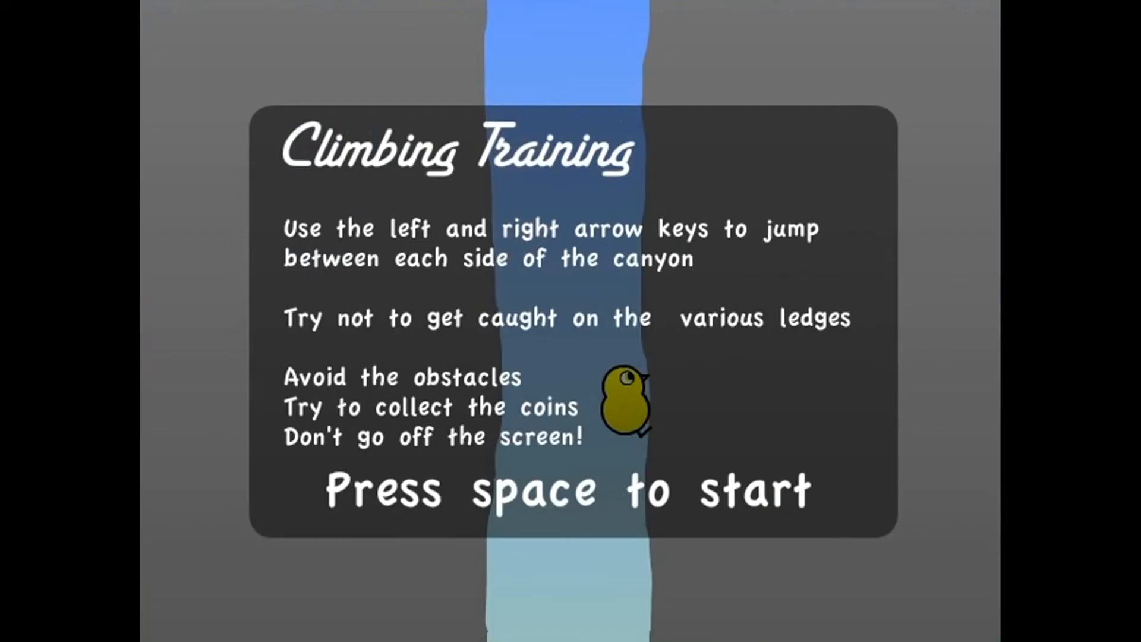
{"action": "key", "text": "space"}
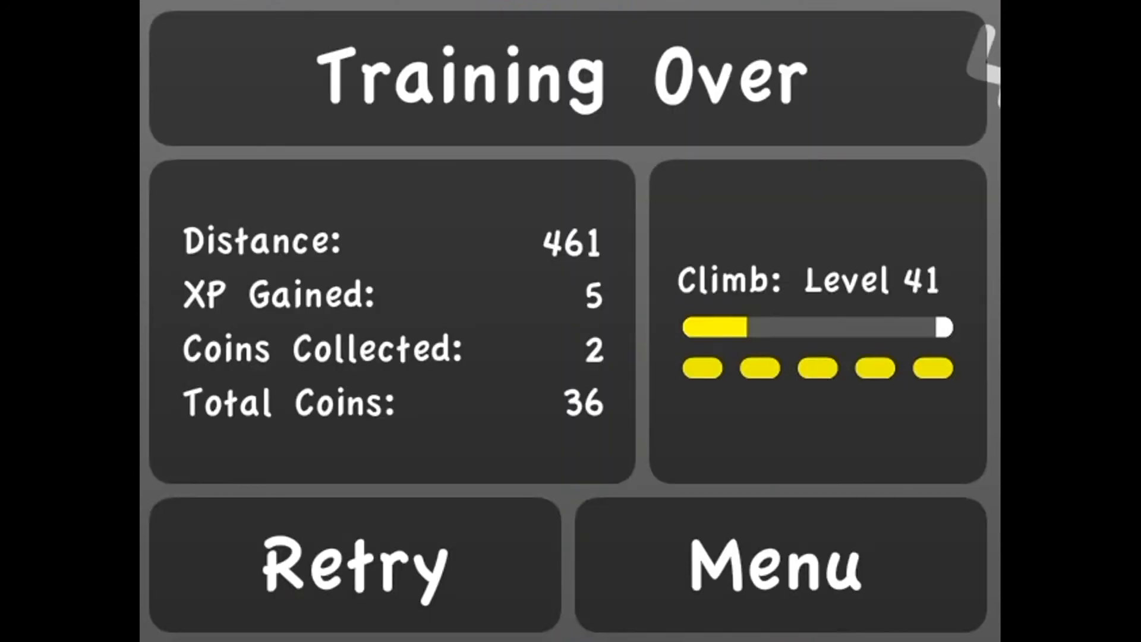
{"action": "left_click", "coordinate": [355, 565]}
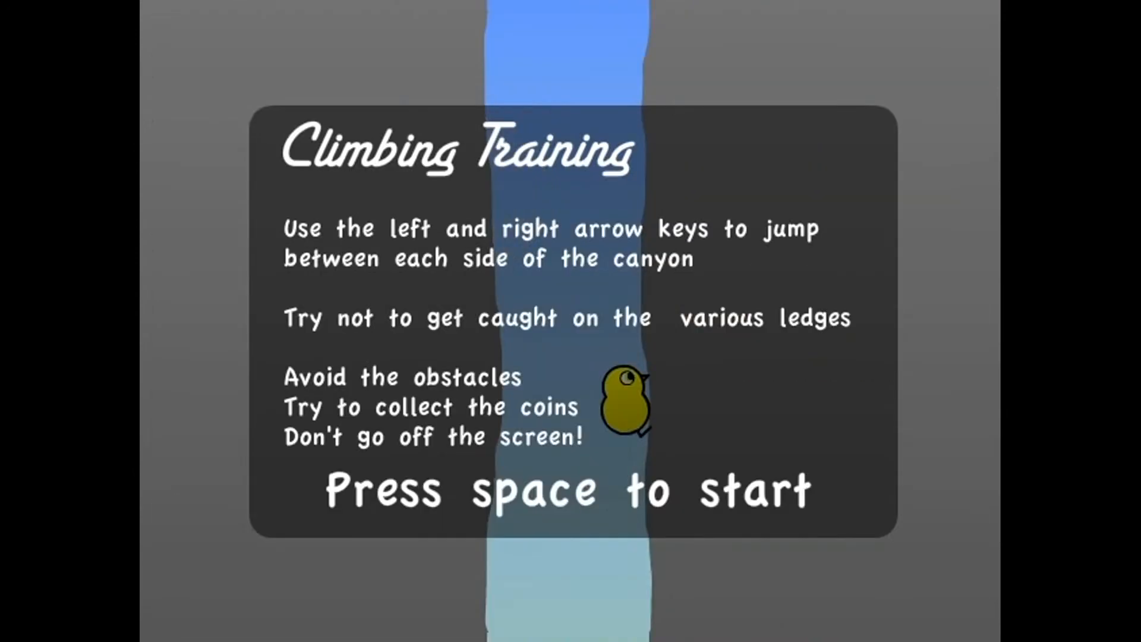
{"action": "key", "text": "space"}
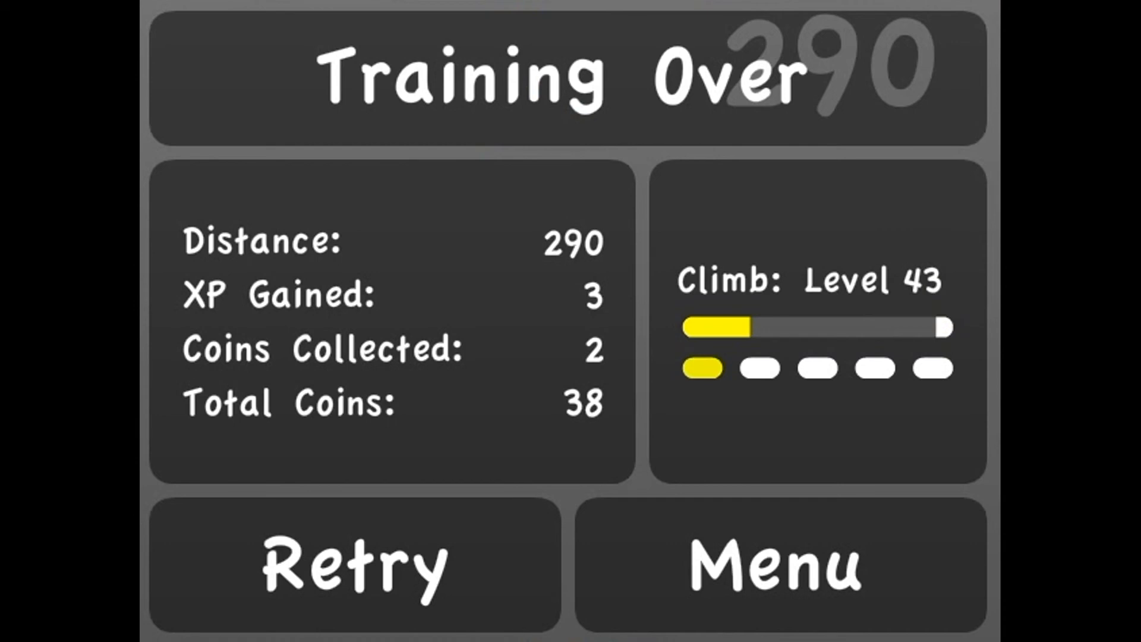
{"action": "left_click", "coordinate": [354, 564]}
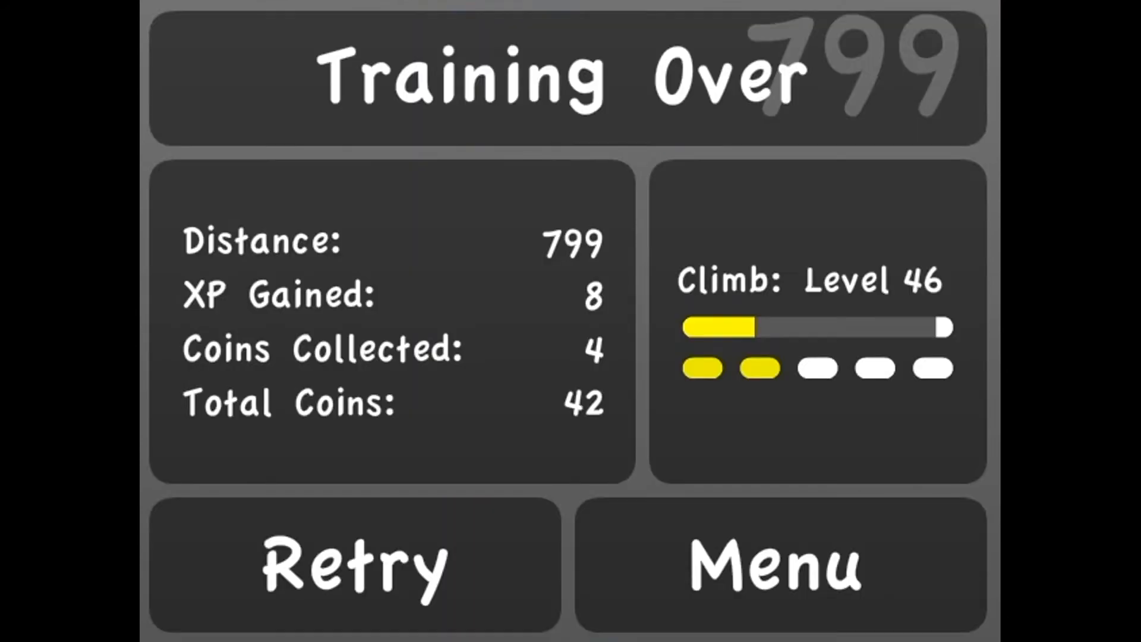
{"action": "left_click", "coordinate": [354, 564]}
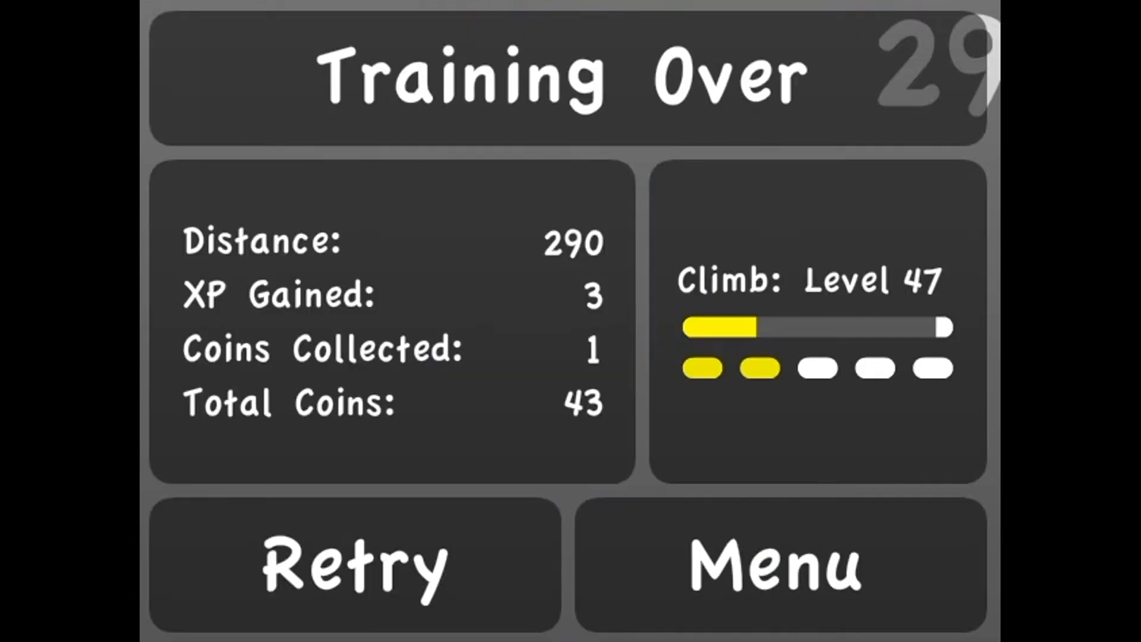
{"action": "left_click", "coordinate": [354, 565]}
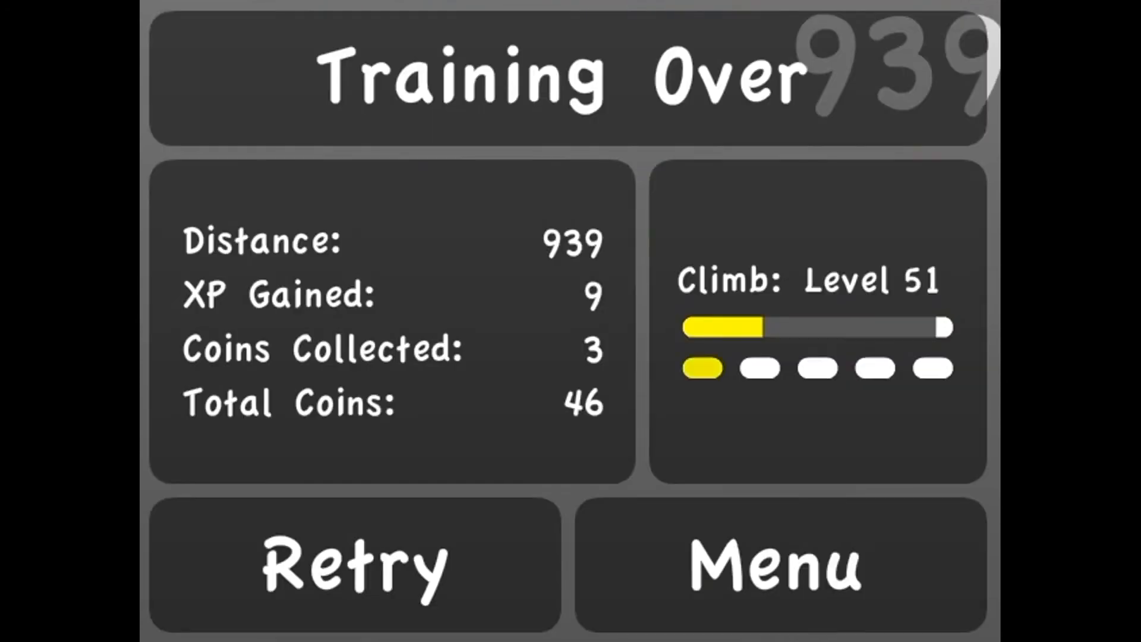
{"action": "left_click", "coordinate": [354, 564]}
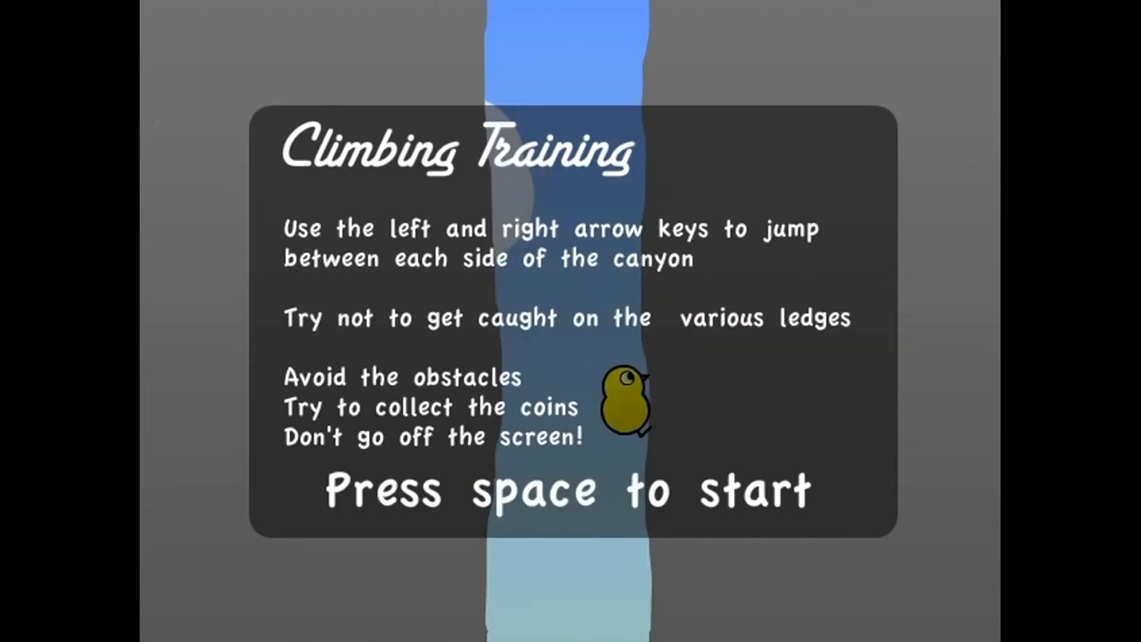
{"action": "key", "text": "space"}
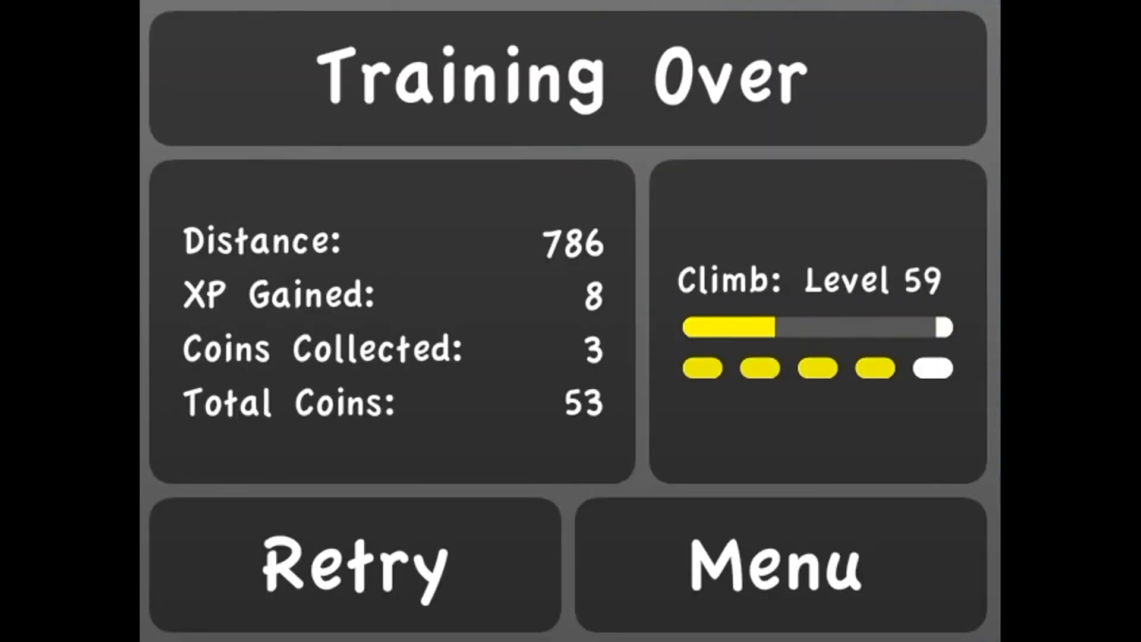
{"action": "left_click", "coordinate": [354, 565]}
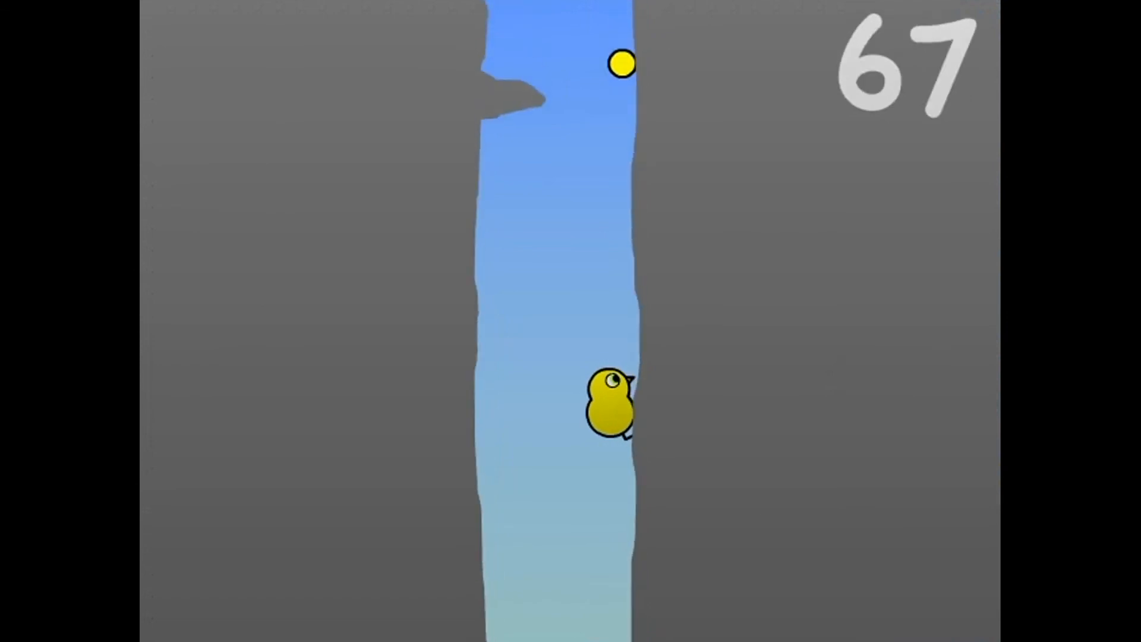